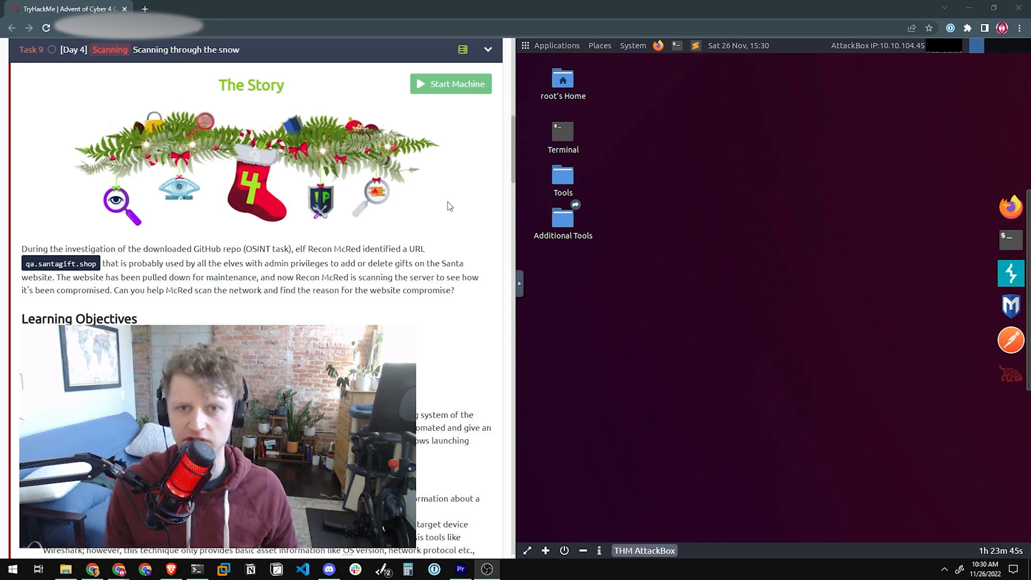
Step: Scroll the Day 4 task page down to the Scanning Tools / Nmap section
scroll("down", 3)
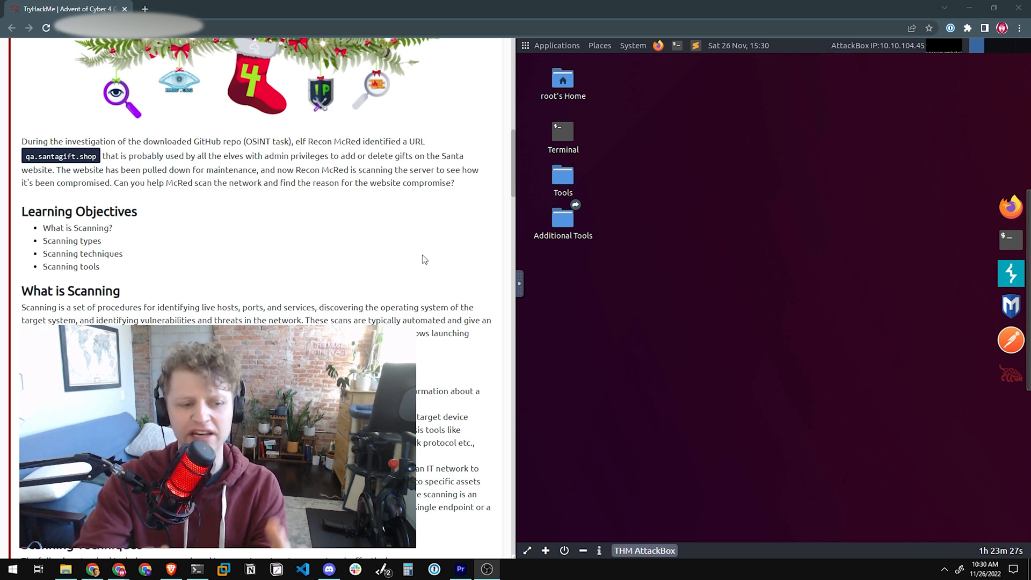
scroll("down", 3)
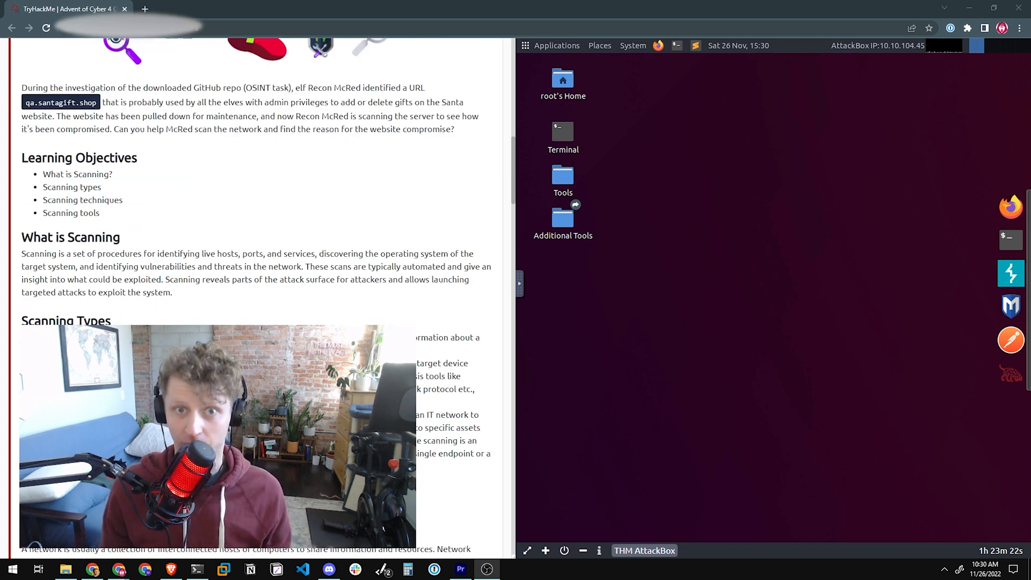
scroll("down", 3)
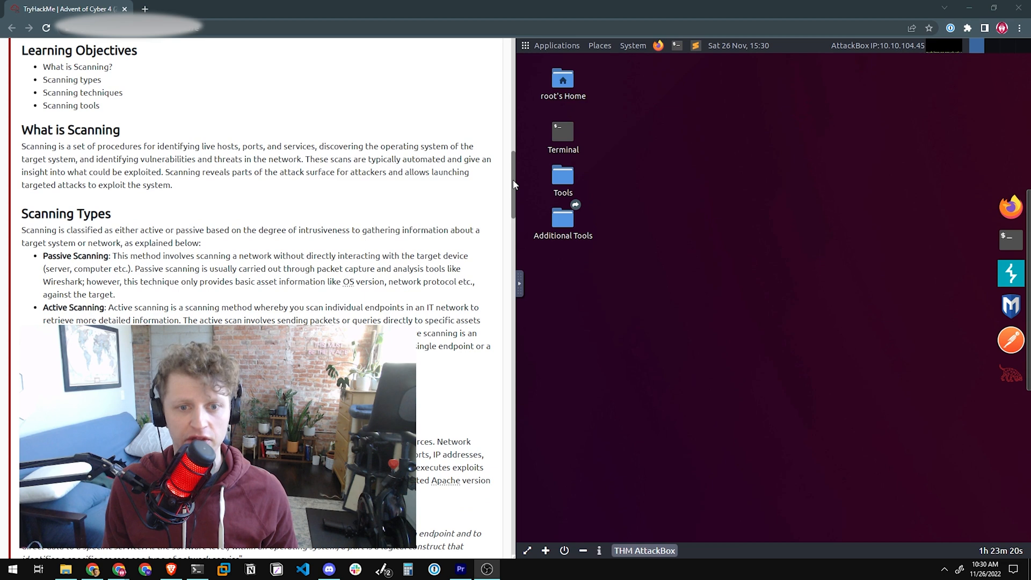
scroll("down", 3)
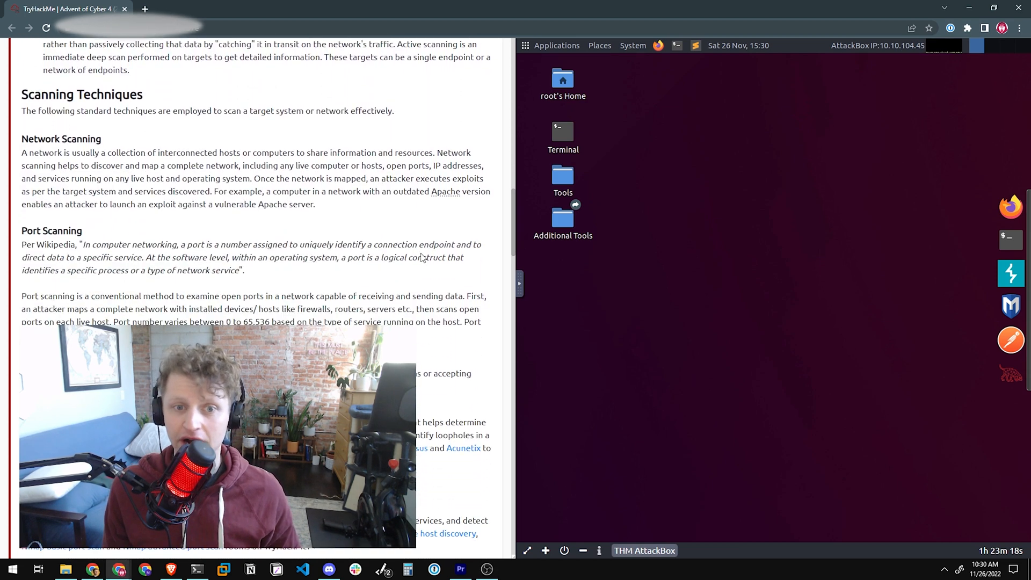
scroll("down", 3)
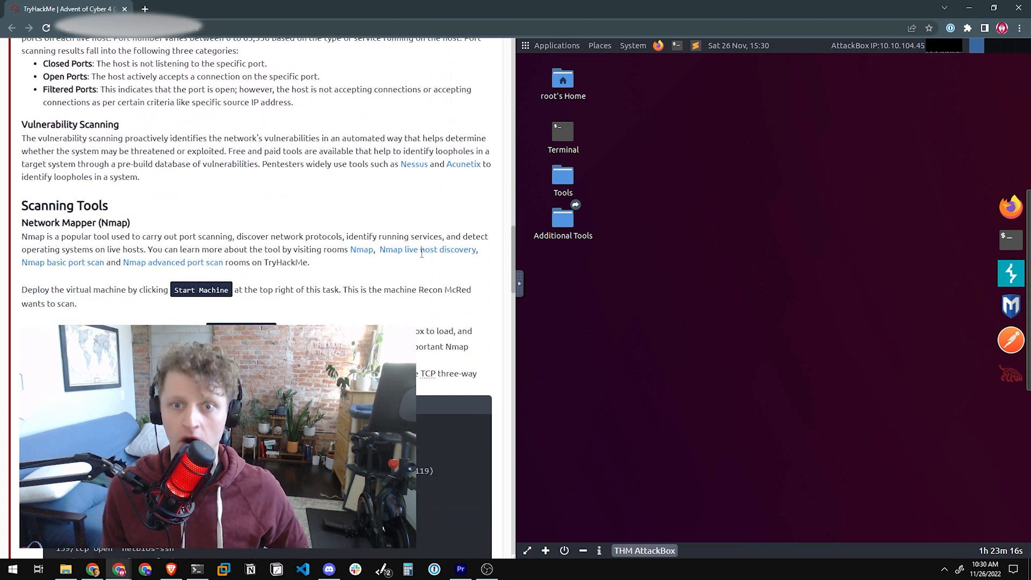
scroll("down", 3)
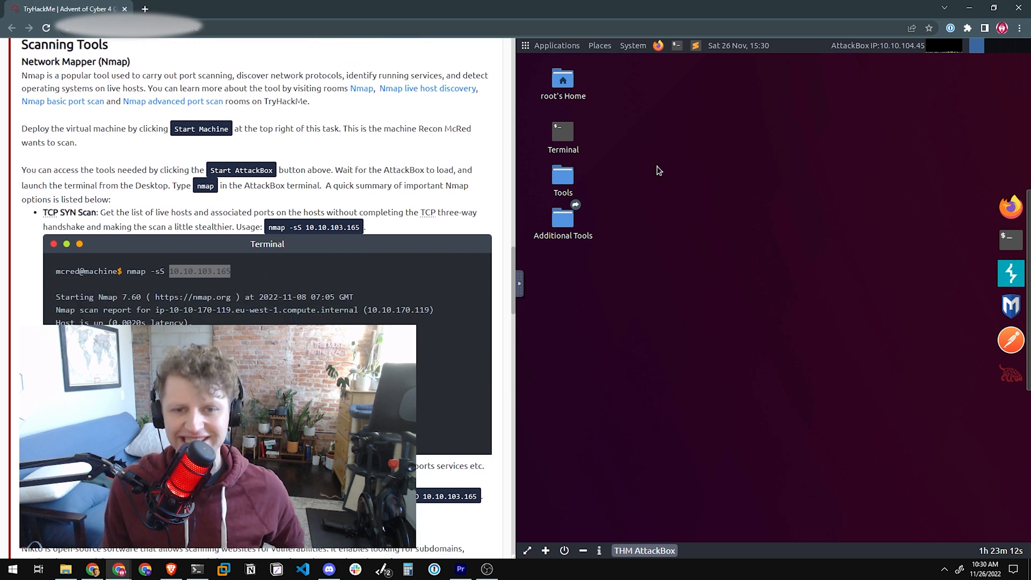
Step: Start a terminal at the Desktop folder and run nmap to print its usage help
right_click(659, 170)
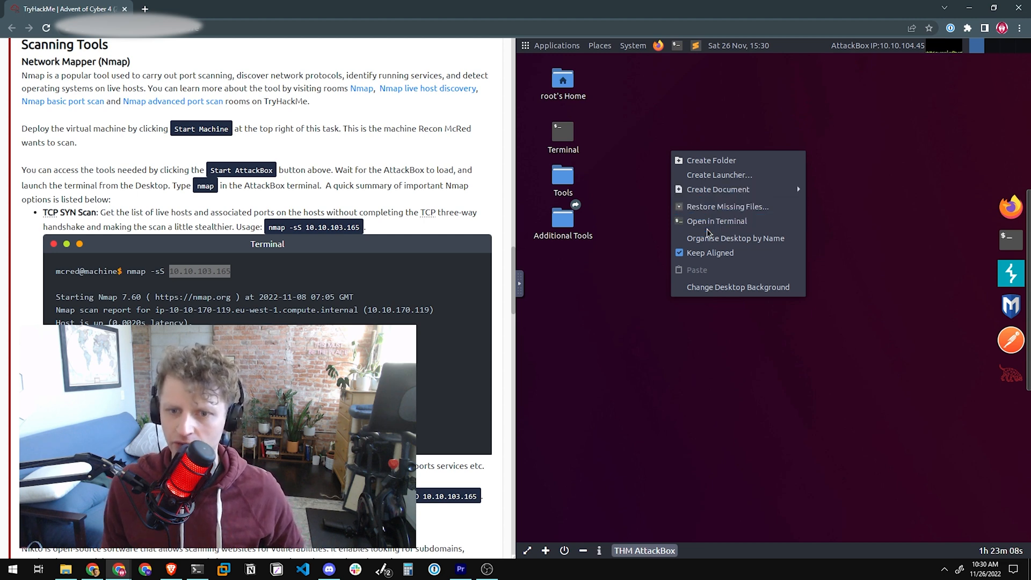
left_click(716, 222)
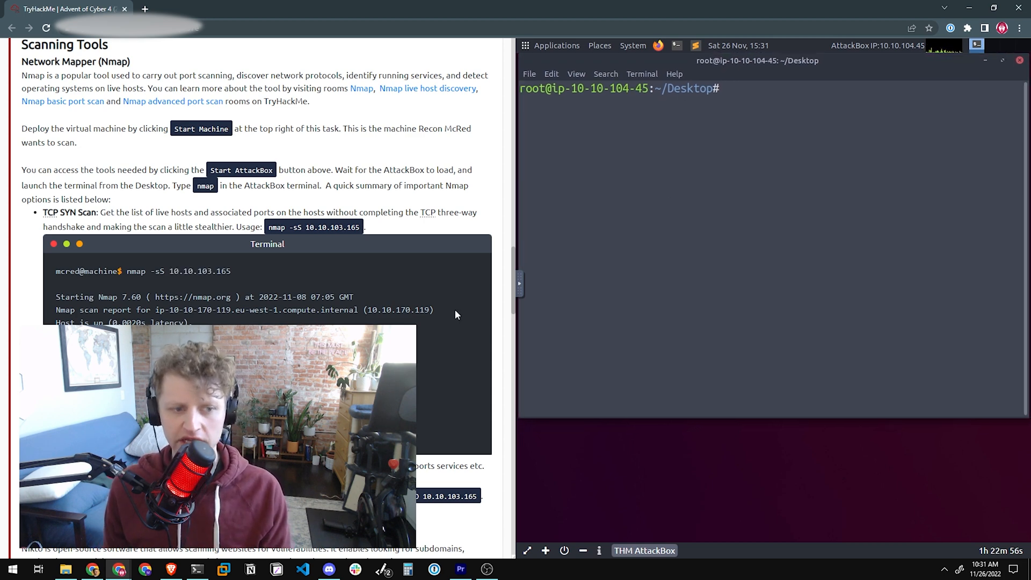
type("n")
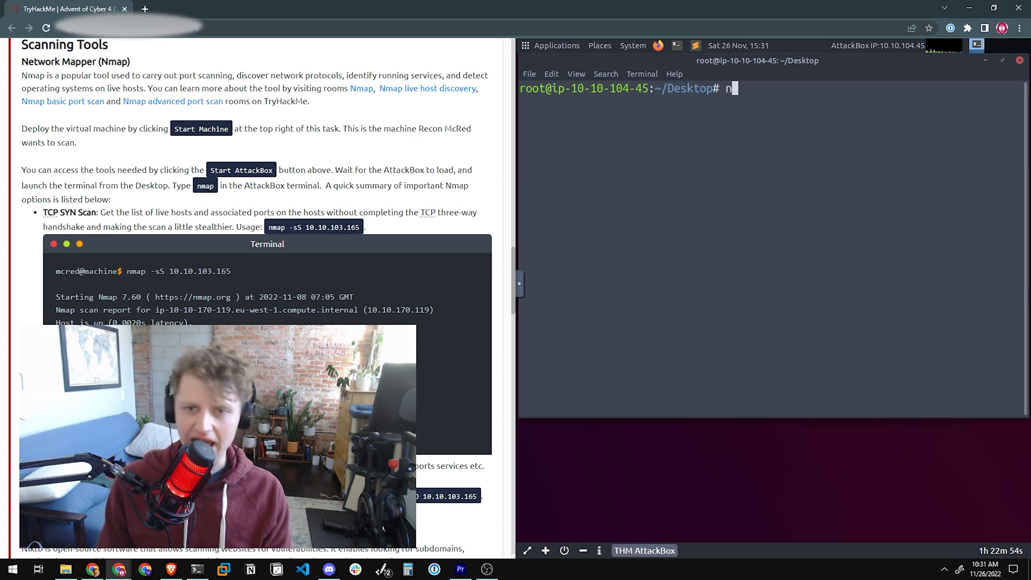
type("map")
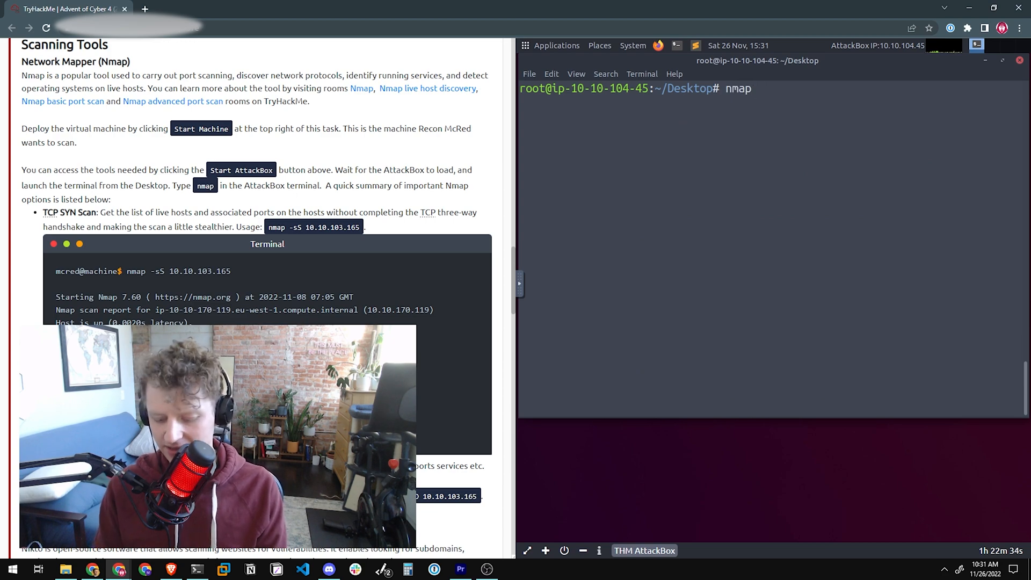
key("Return")
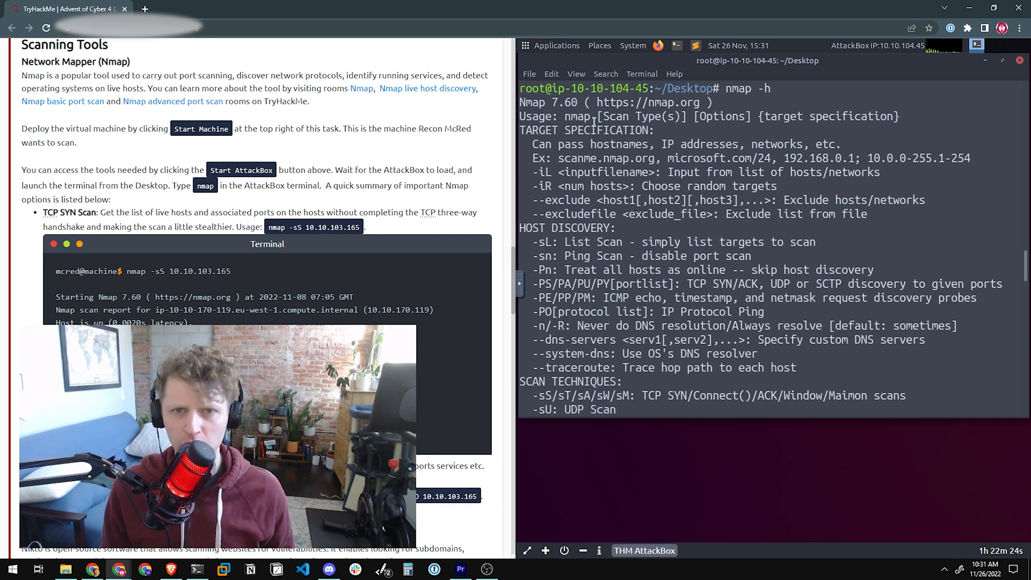
Step: Scroll through nmap's help listing in the terminal
scroll("down", 3)
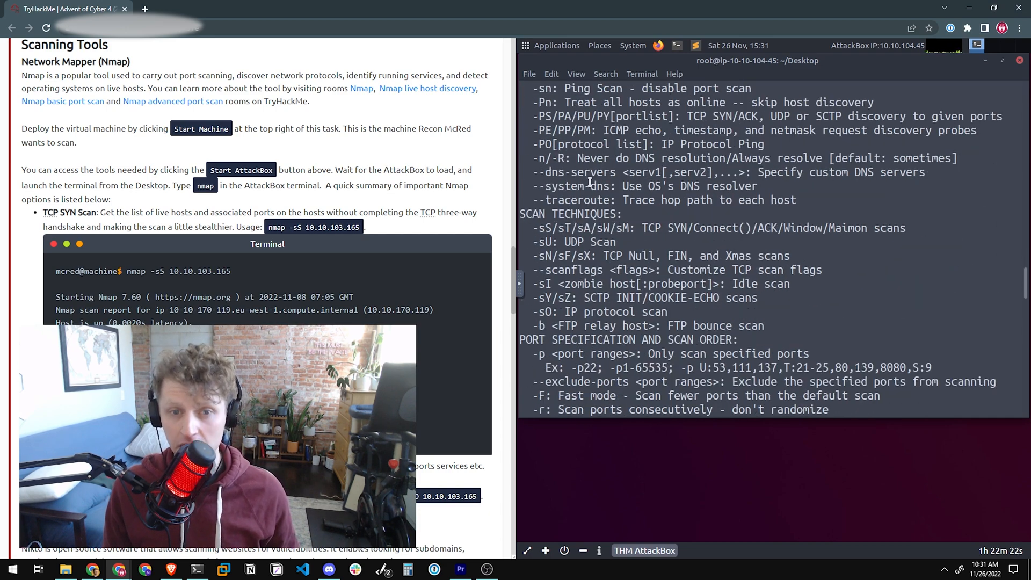
scroll("down", 3)
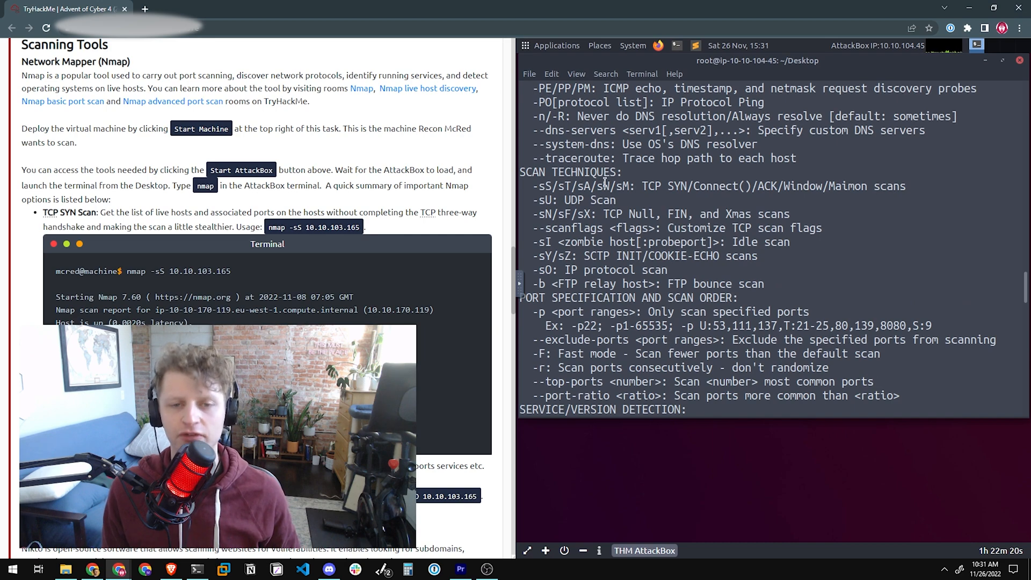
scroll("down", 3)
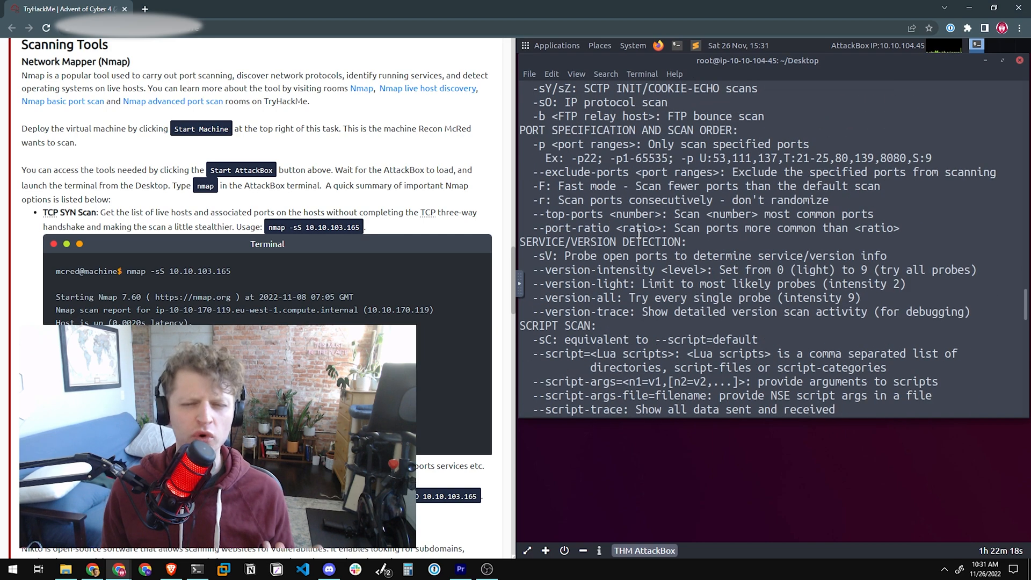
scroll("down", 3)
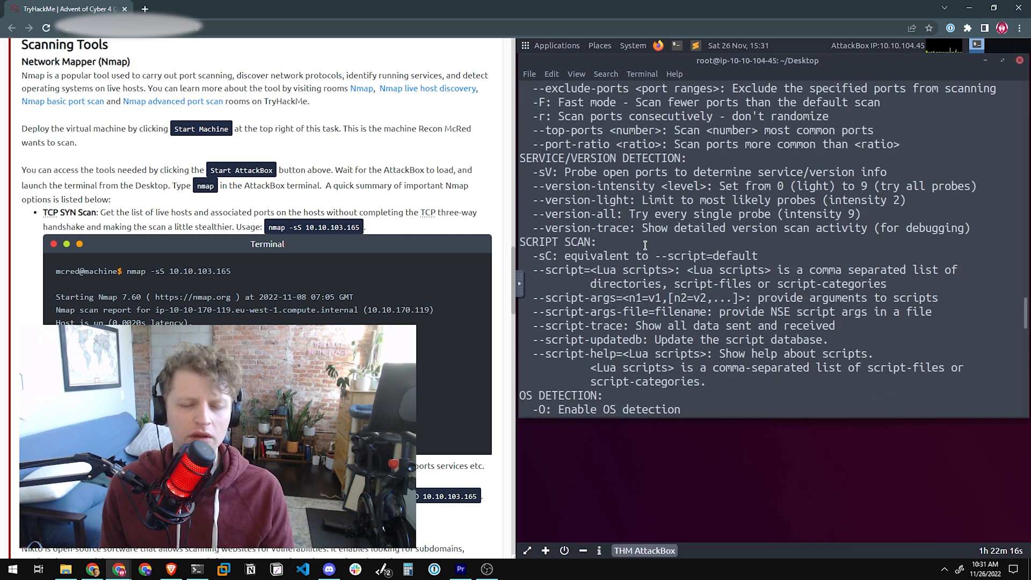
scroll("down", 3)
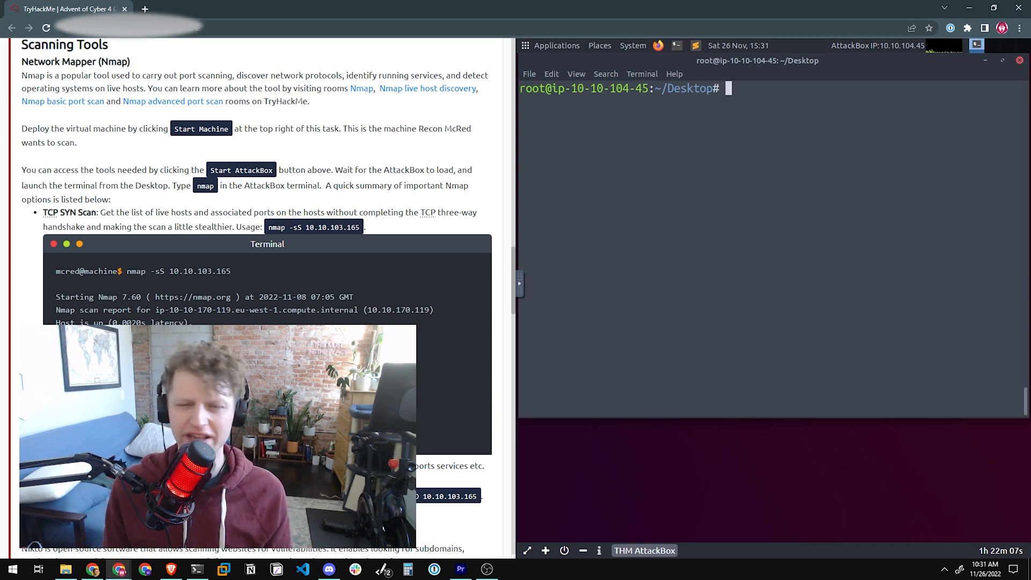
Step: Run nmap -sS 10.10.103.165, revealing open ports 22, 80, 139 and 445
type("m")
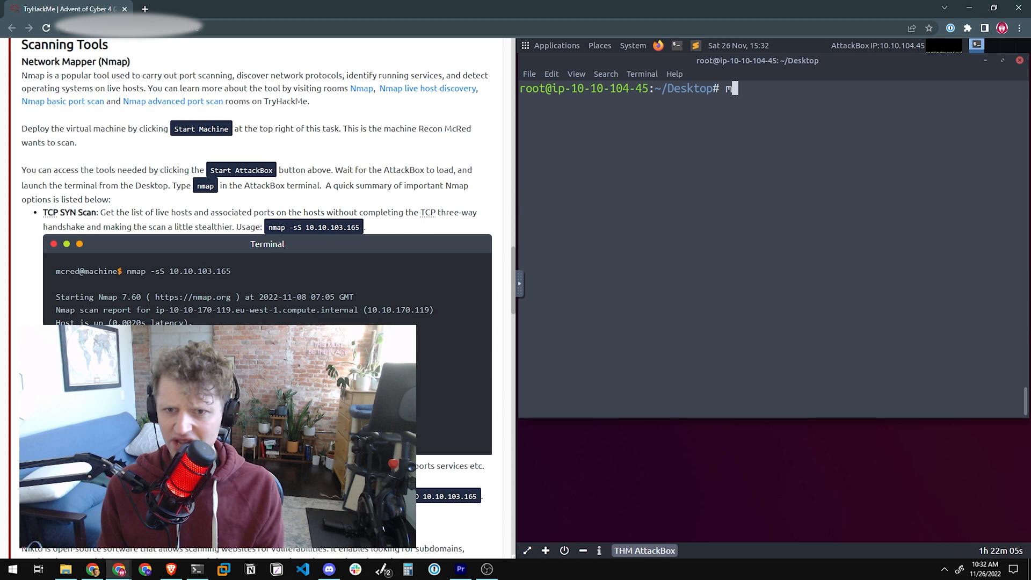
type("map h")
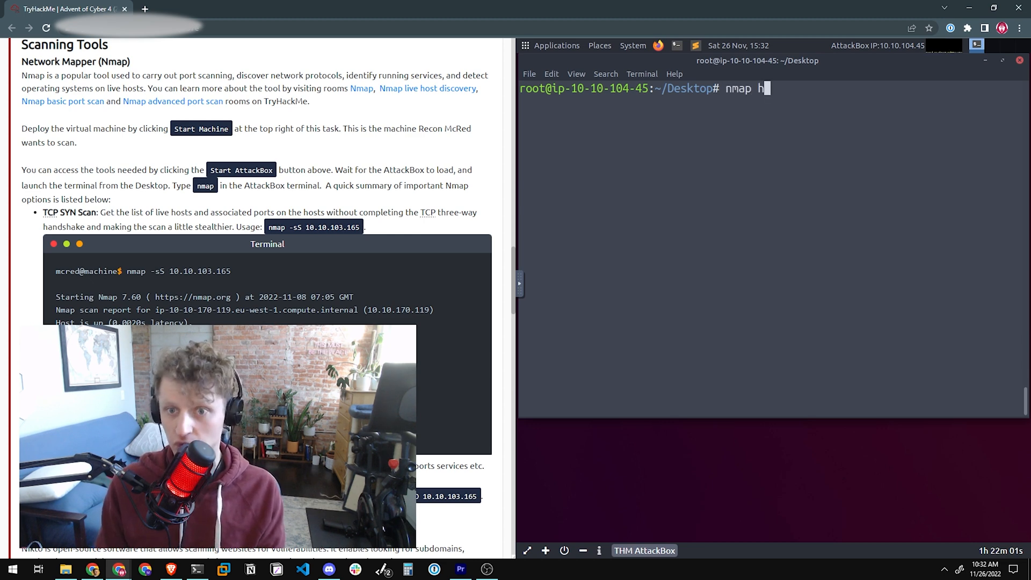
type("-")
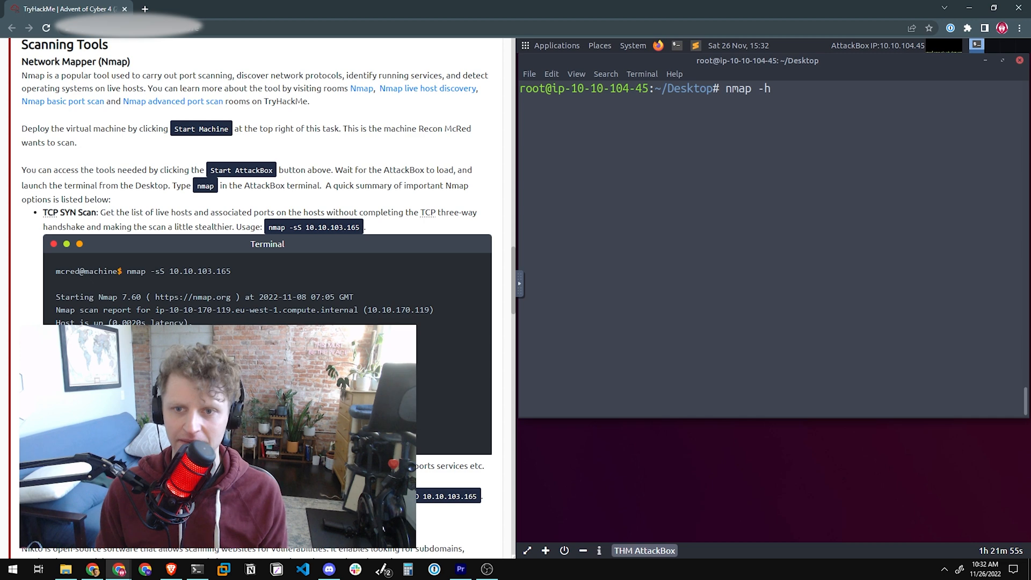
key("Backspace")
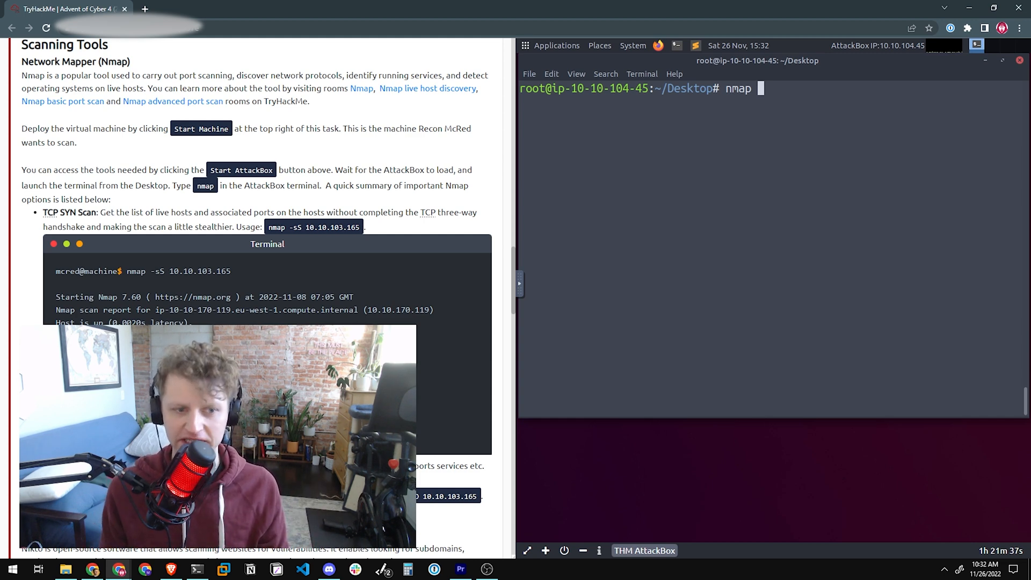
type("-s")
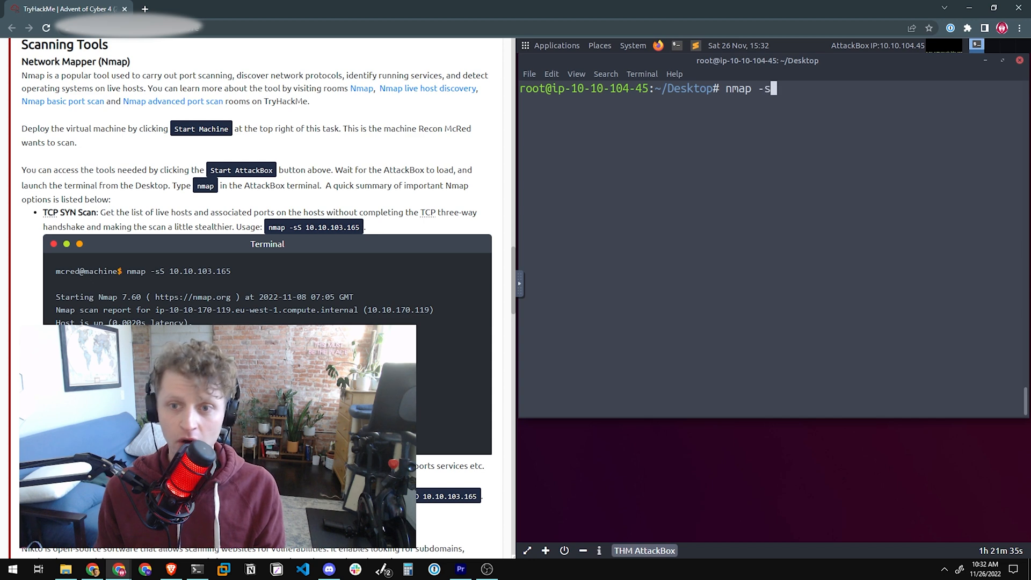
type("S")
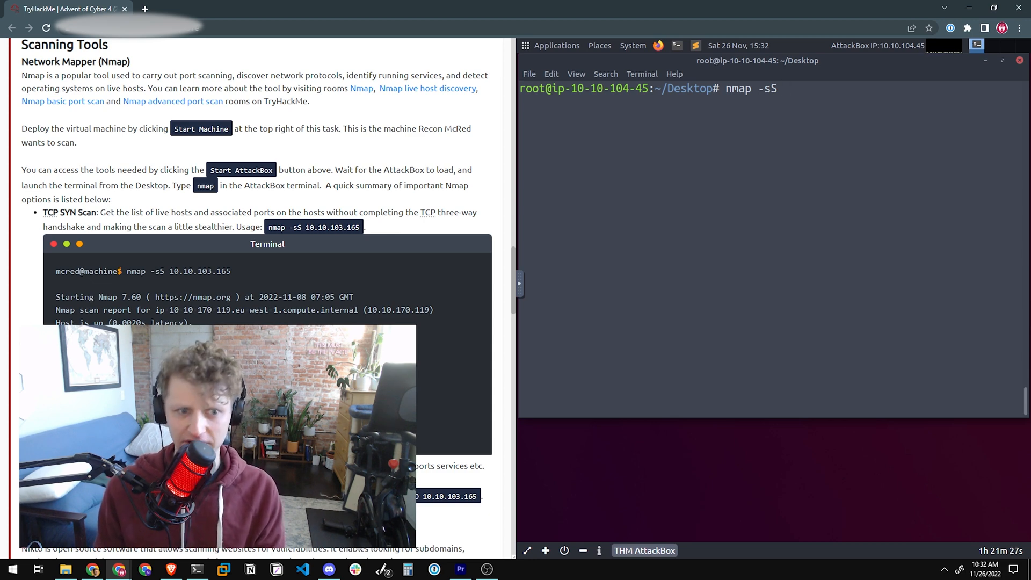
type("10.10.")
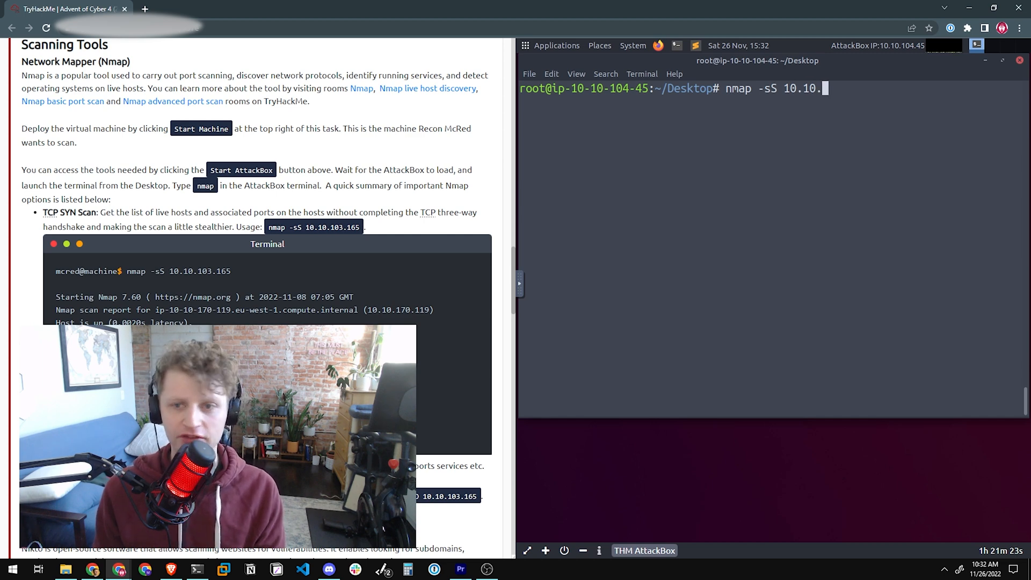
type("103.")
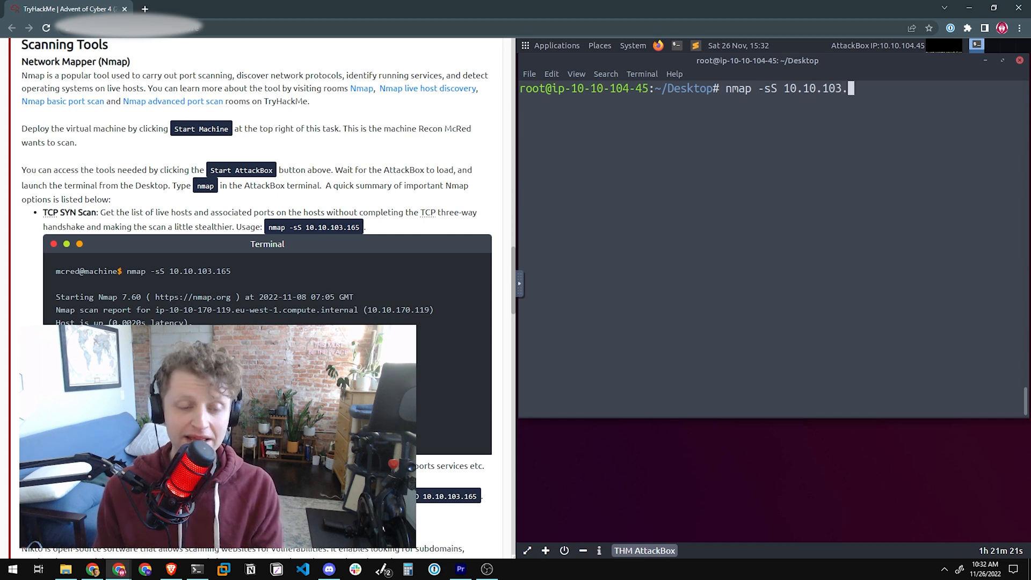
type("165")
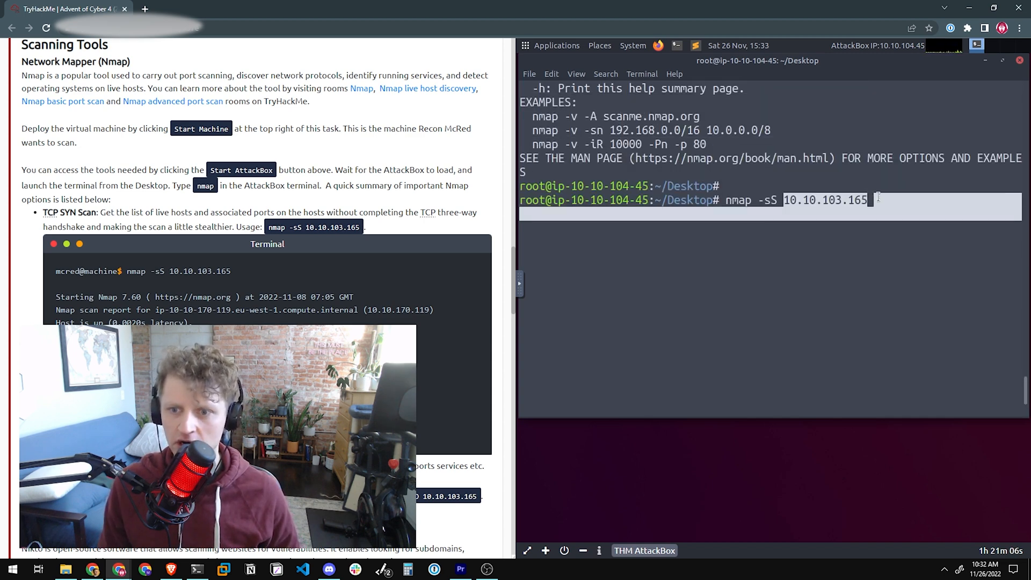
key("Return")
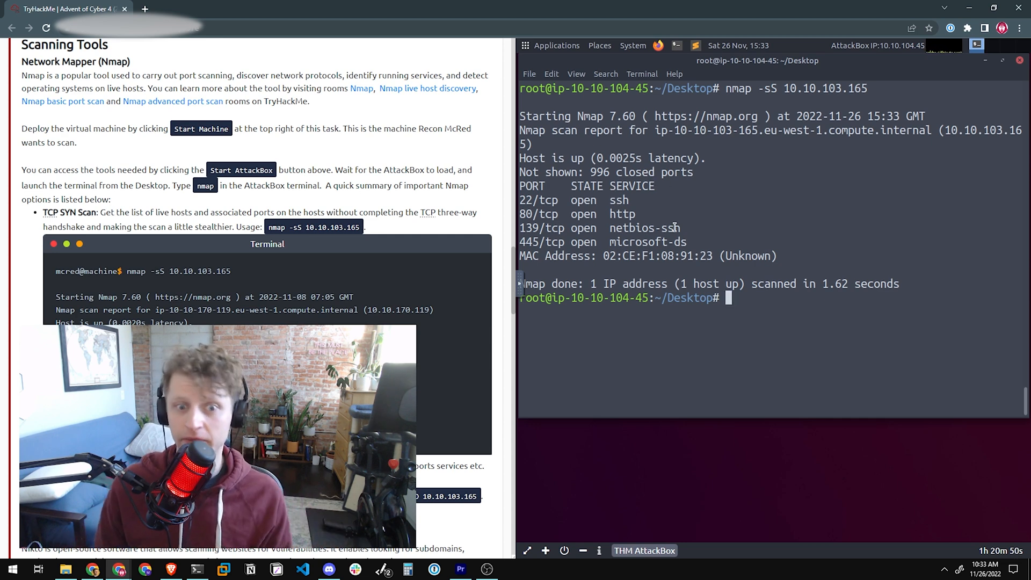
left_click_drag(520, 200, 618, 214)
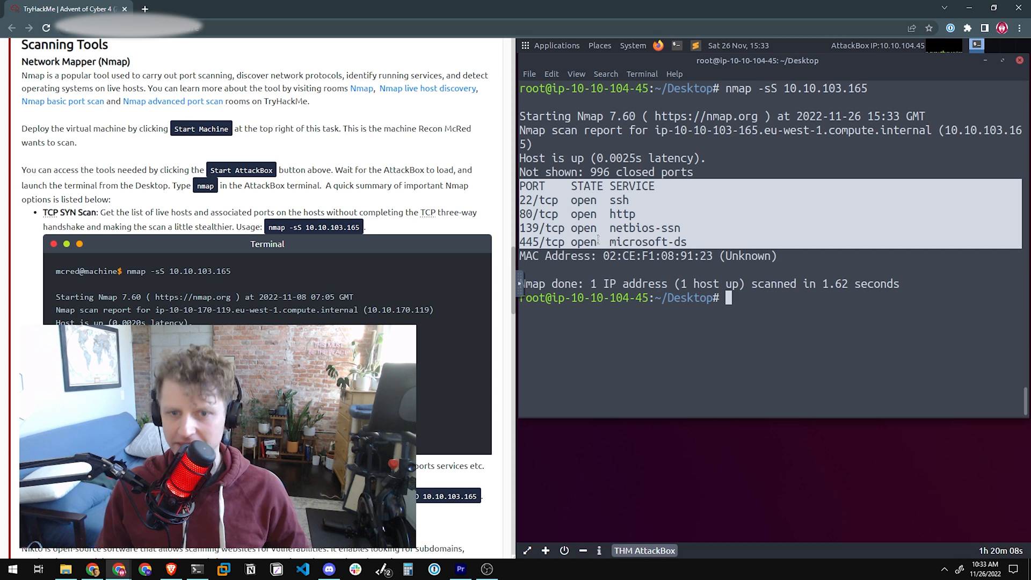
mouse_move(608, 200)
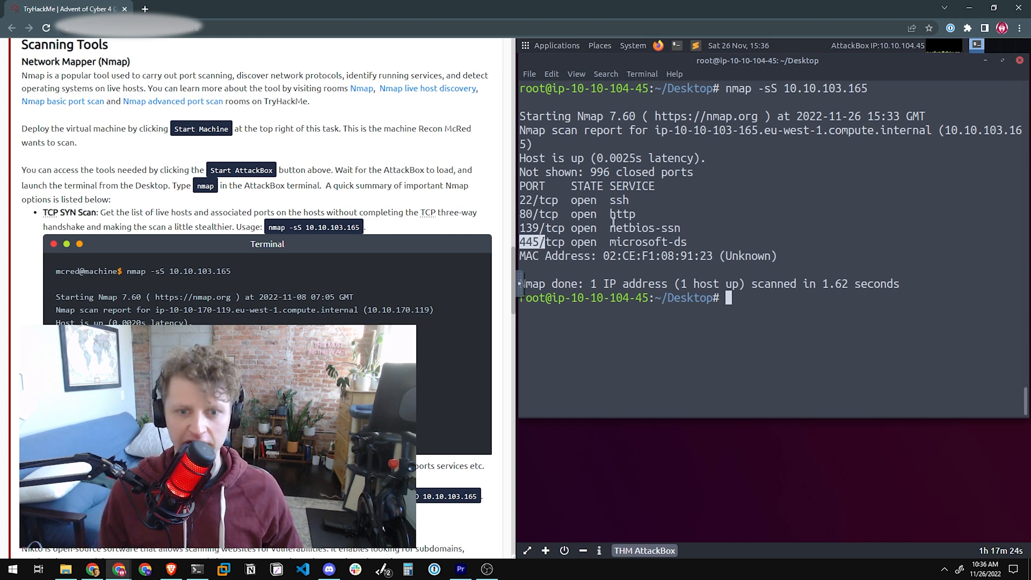
scroll("down", 3)
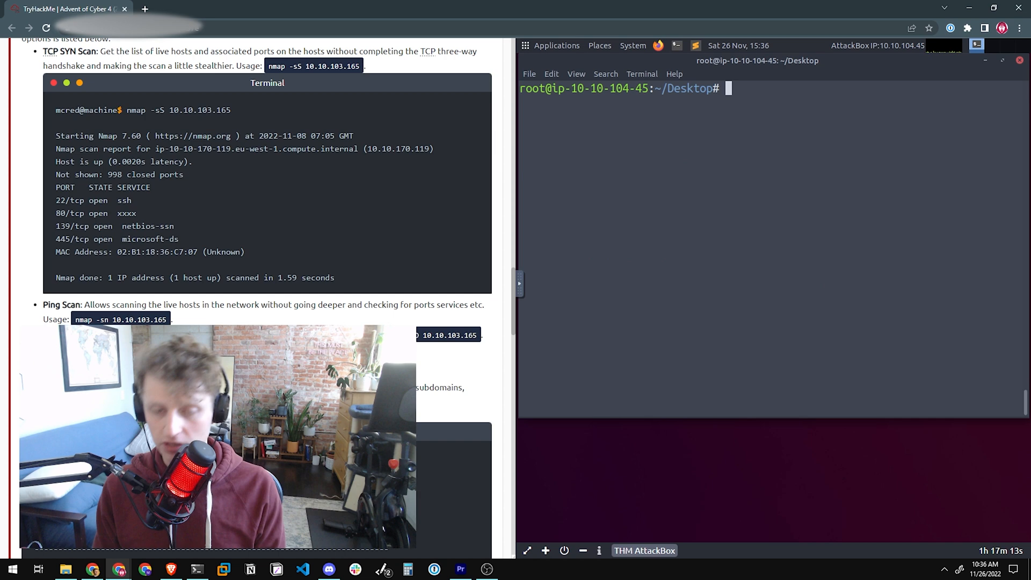
Step: Run nmap -sn 10.10.103.165 and ping -c 1 10.10.103.165, confirming the host is up with 0% loss
type("nmap -sn 10.10.")
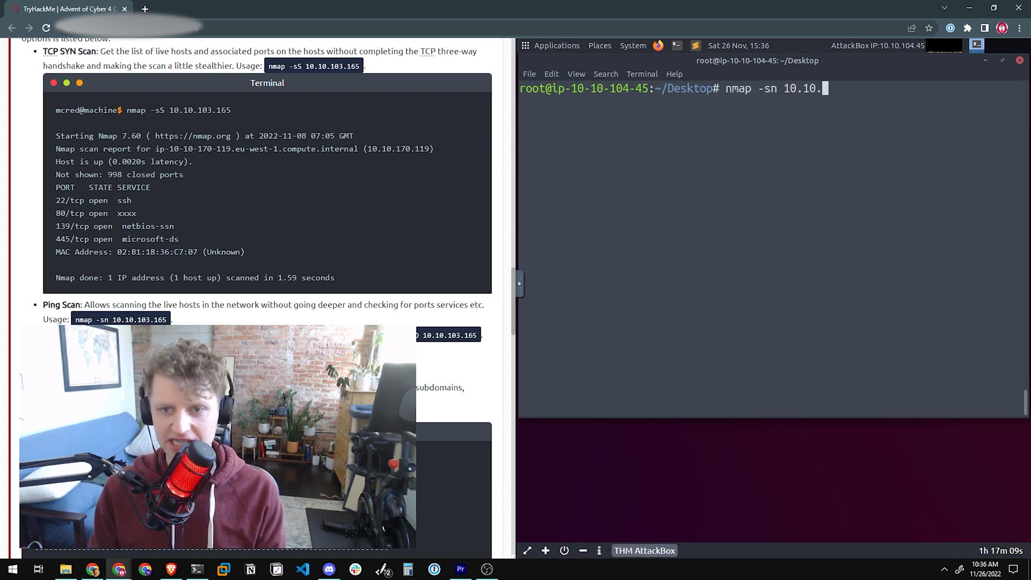
type("103.165")
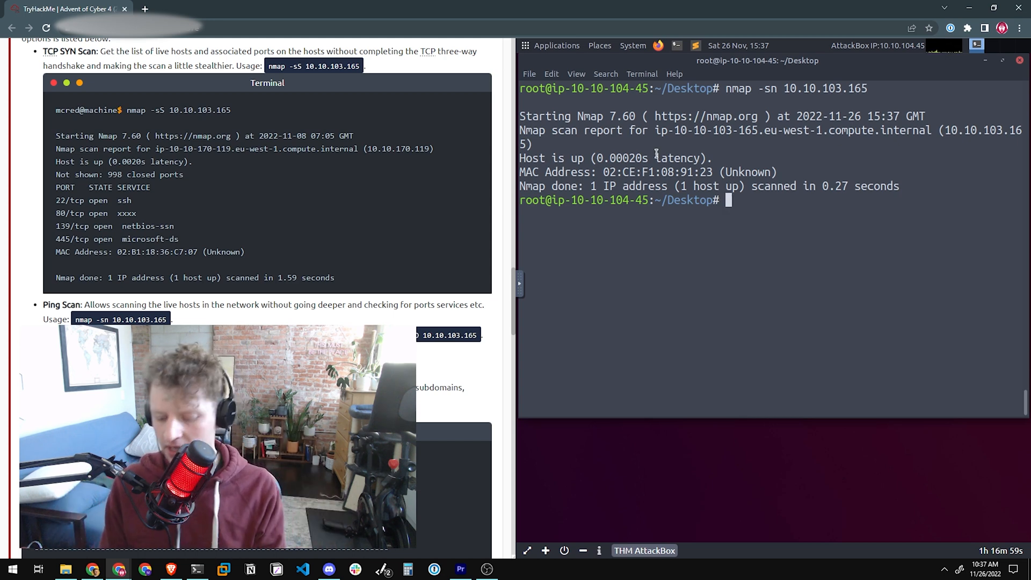
type("ping -c 1")
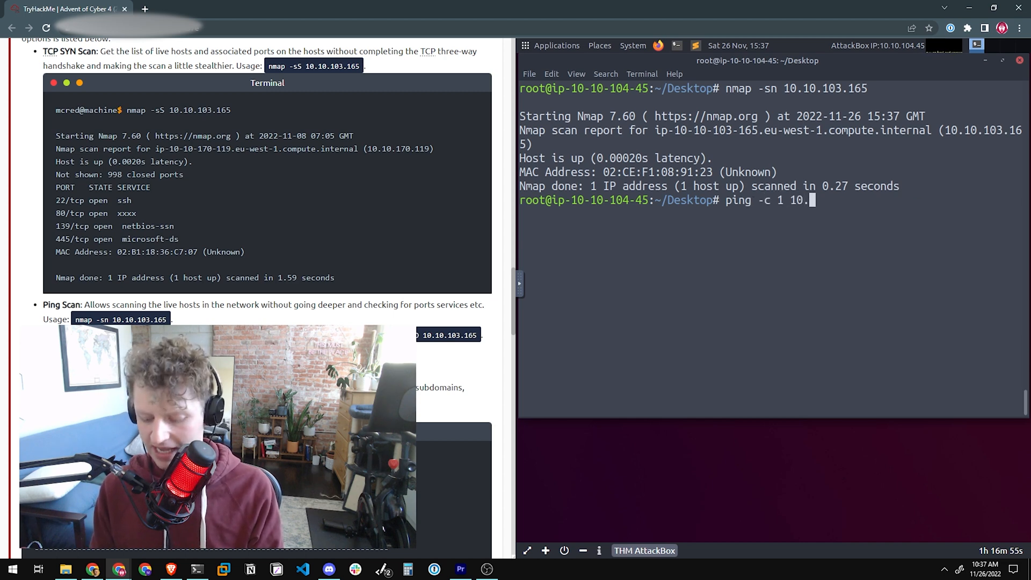
type("10.103.165")
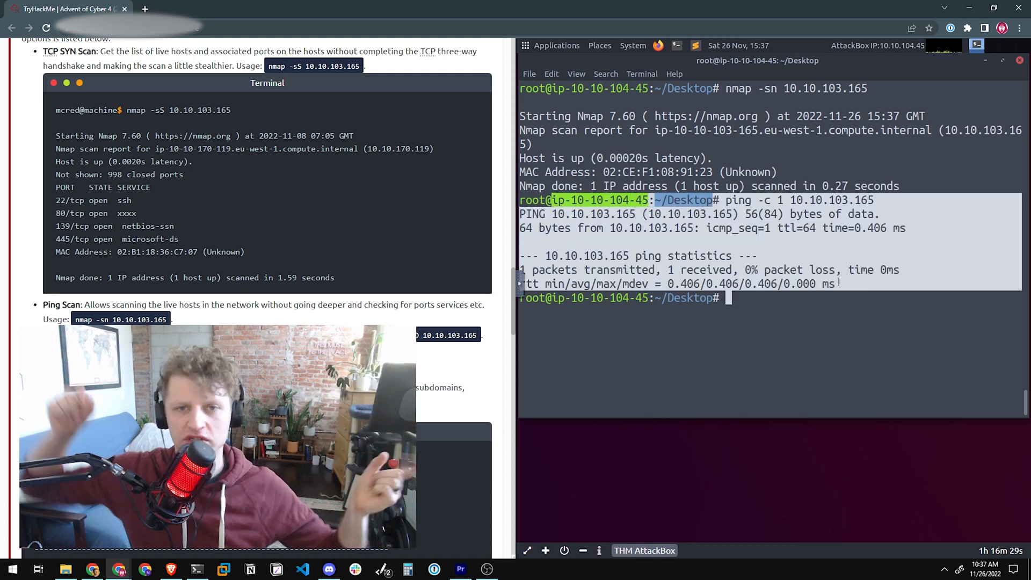
scroll("down", 3)
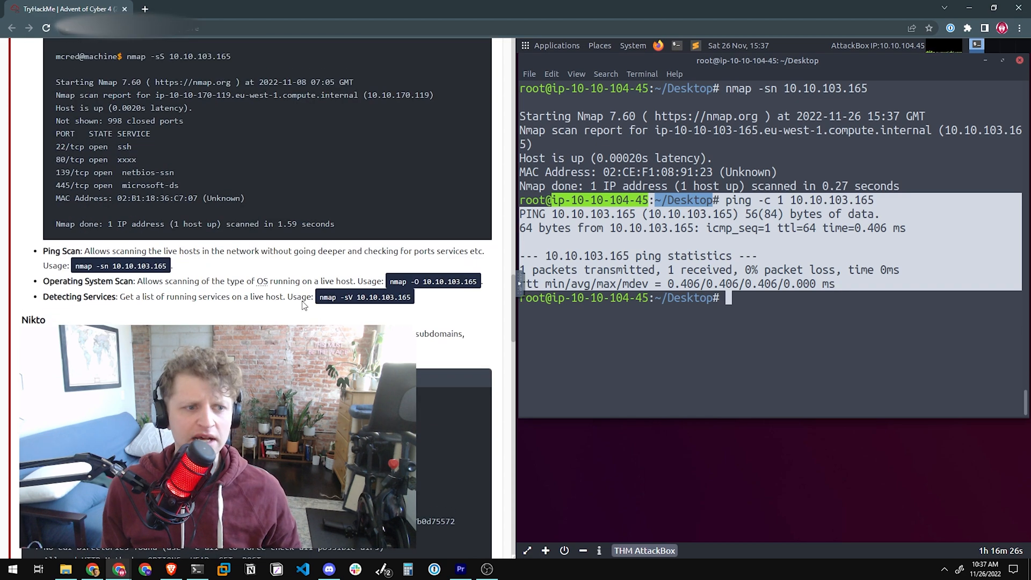
Step: Scroll the task page down to the Answer the questions below section
scroll("down", 3)
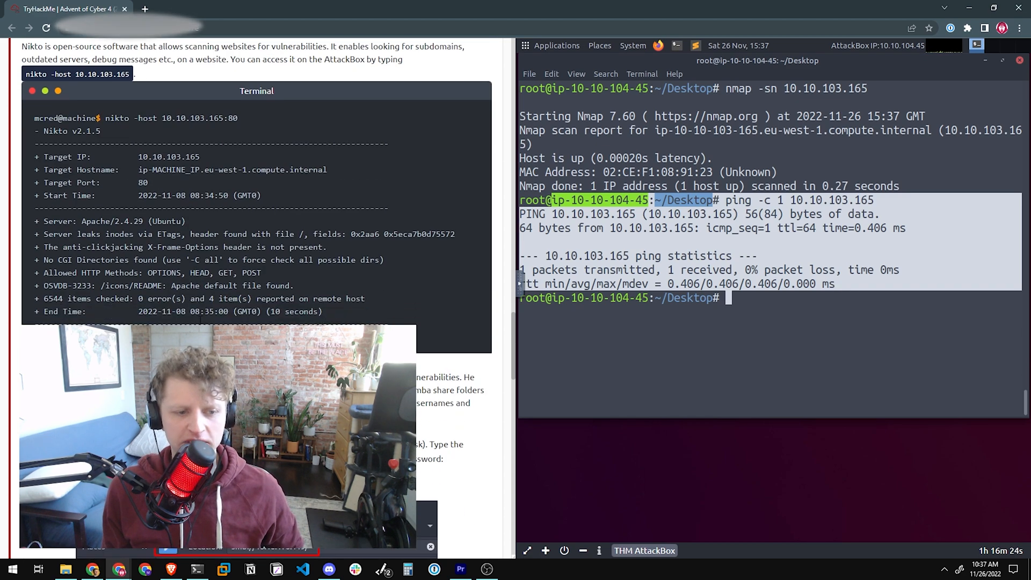
scroll("down", 3)
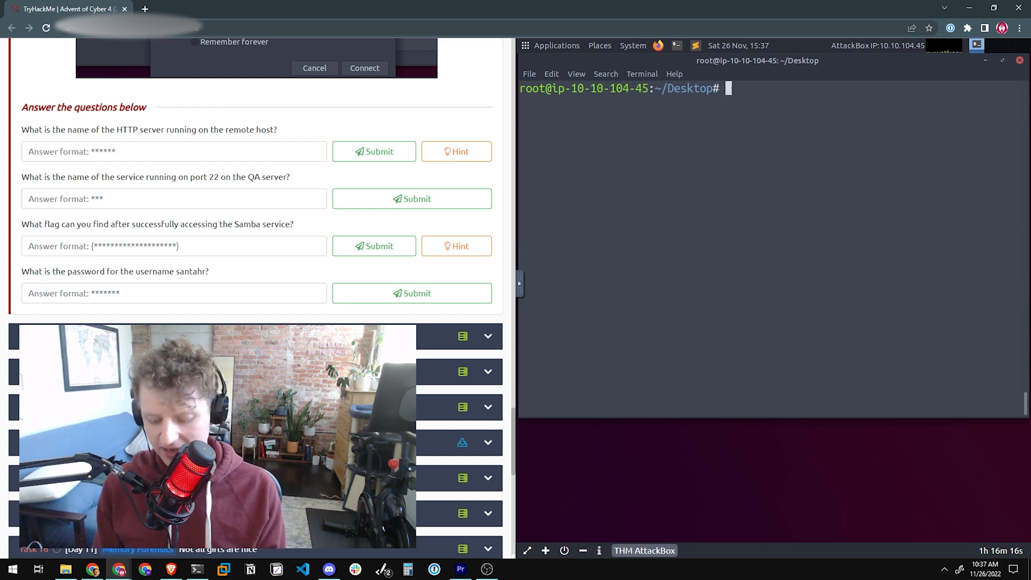
Step: Run nmap -sV 10.10.103.165, showing OpenSSH 7.6p1, Apache httpd 2.4.29 and Samba smbd
type("nmap")
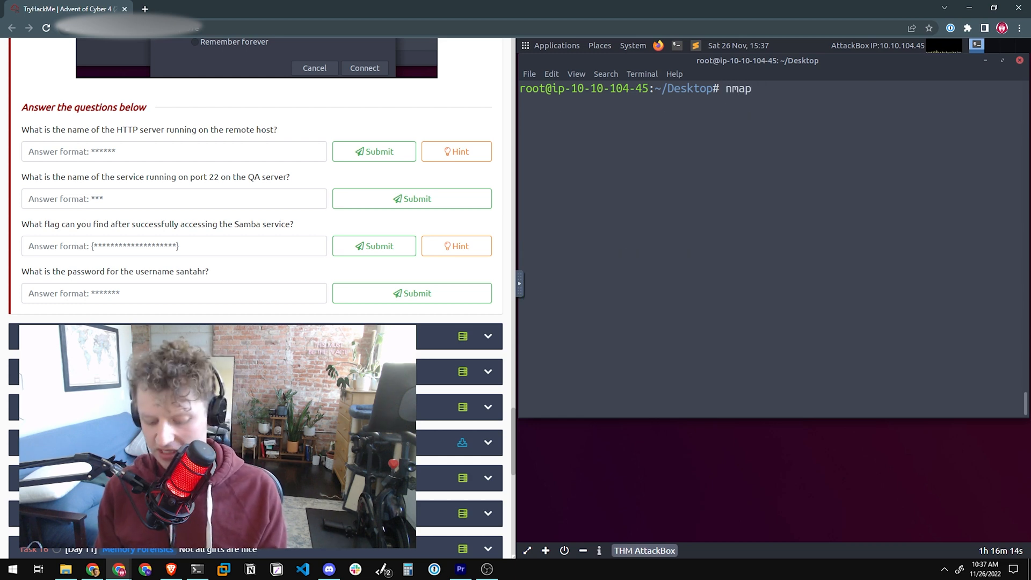
type("-sV")
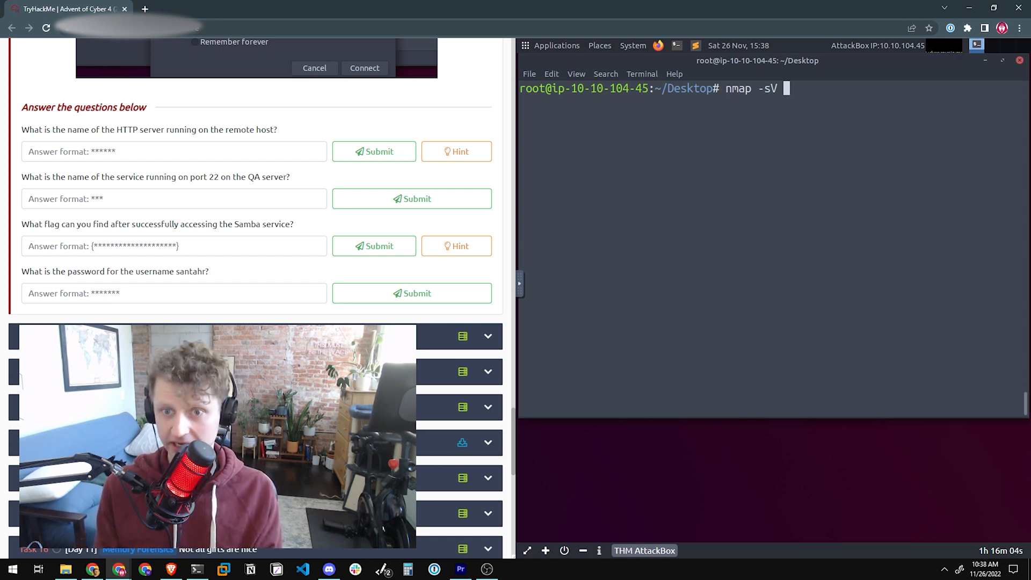
type("10.10.103.165")
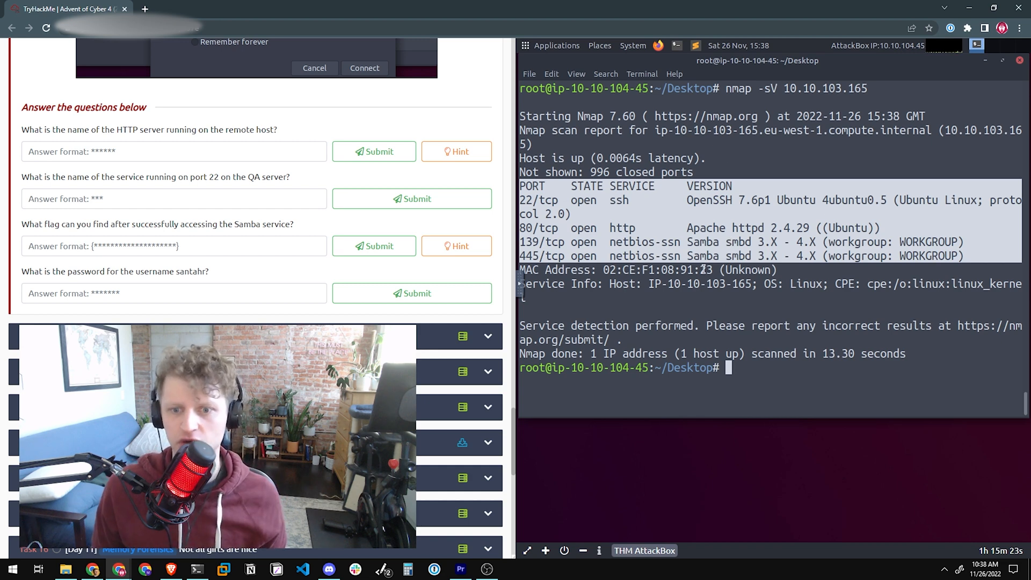
double_click(704, 227)
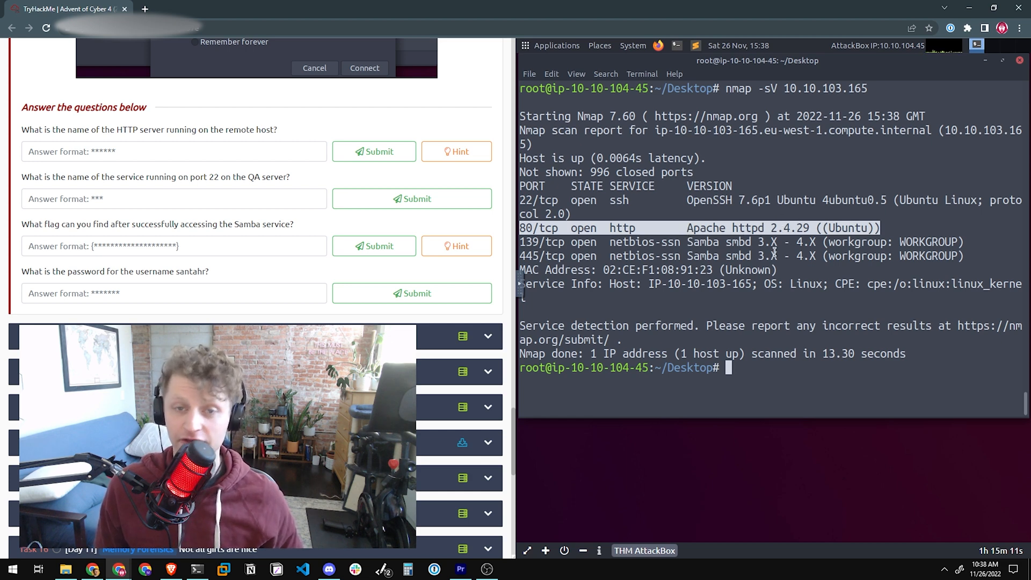
double_click(848, 228)
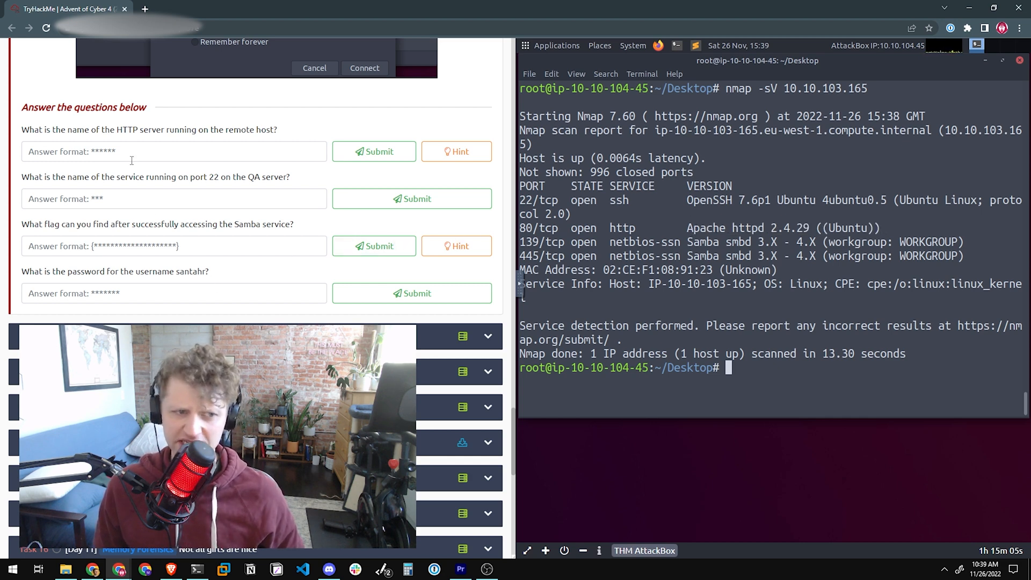
type("apache")
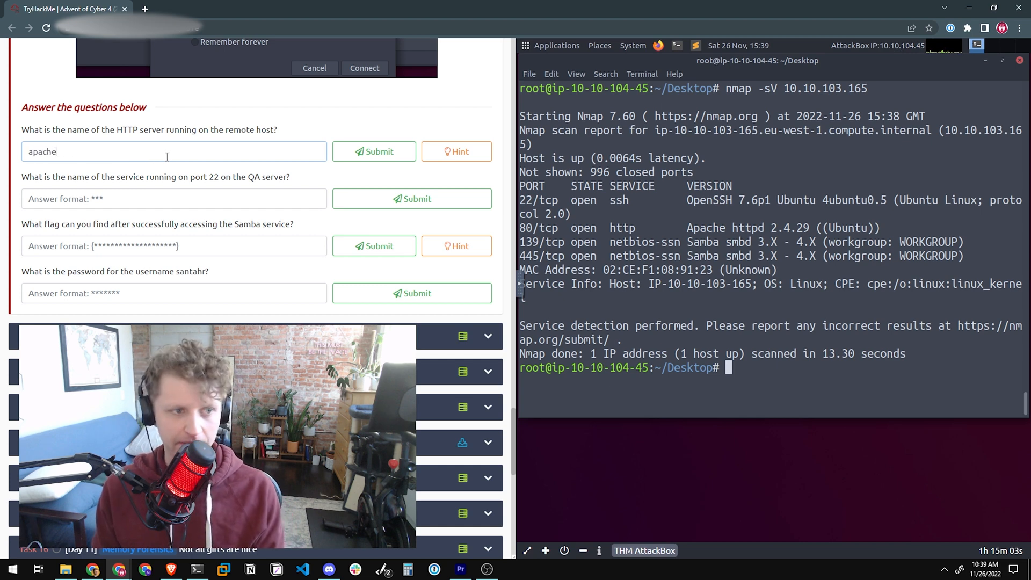
left_click(374, 150)
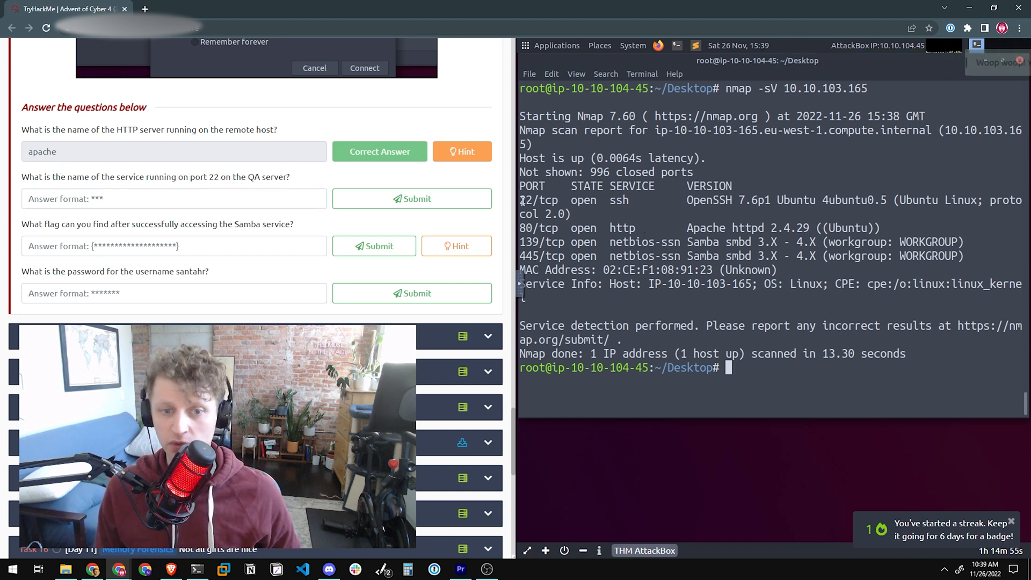
double_click(539, 200)
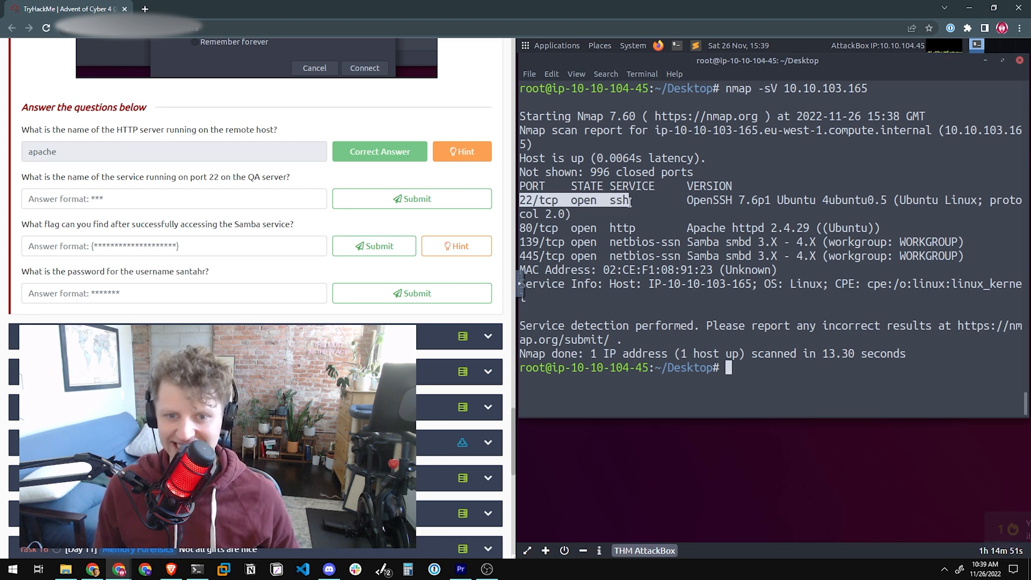
left_click(174, 198)
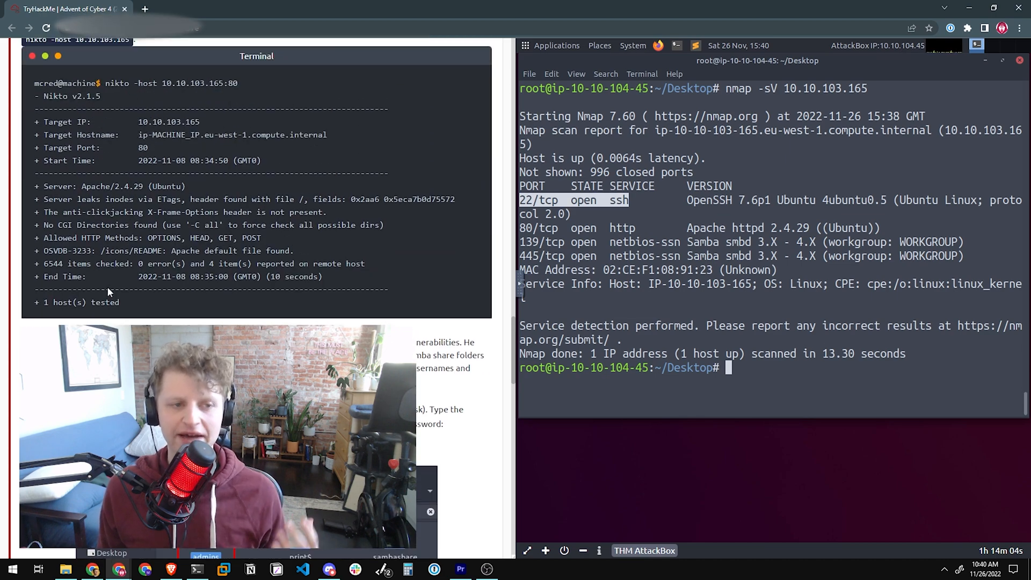
Step: Connect the file manager to smb://10.10.103.165, listing the admins, print$ and sambashare shares
scroll("down", 3)
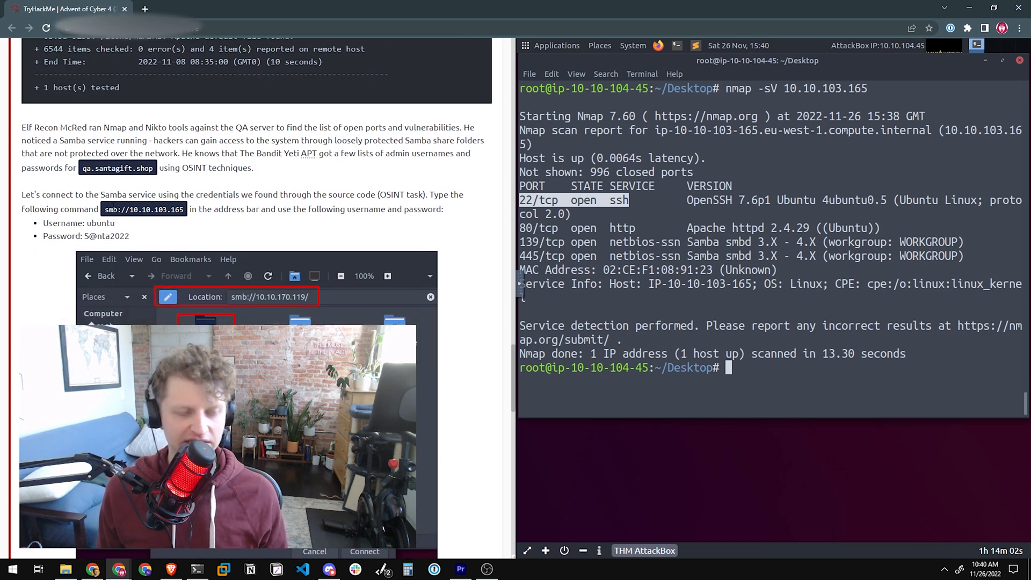
double_click(143, 208)
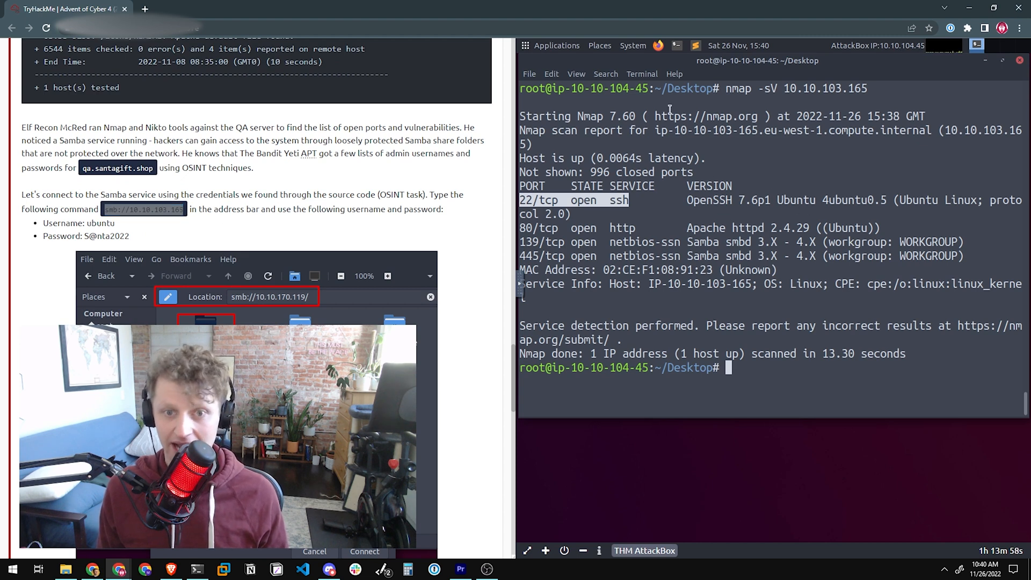
left_click(556, 45)
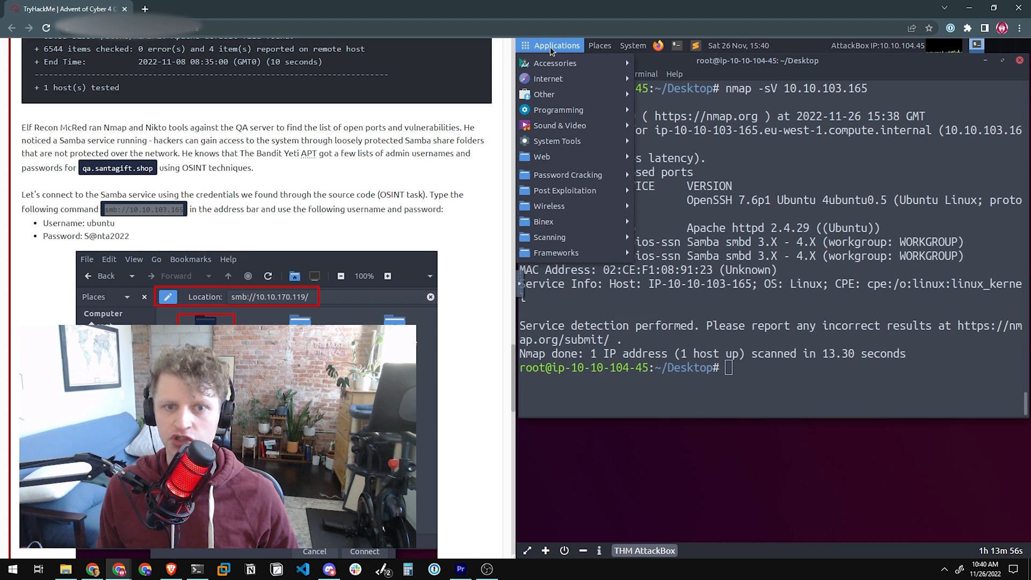
left_click(600, 45)
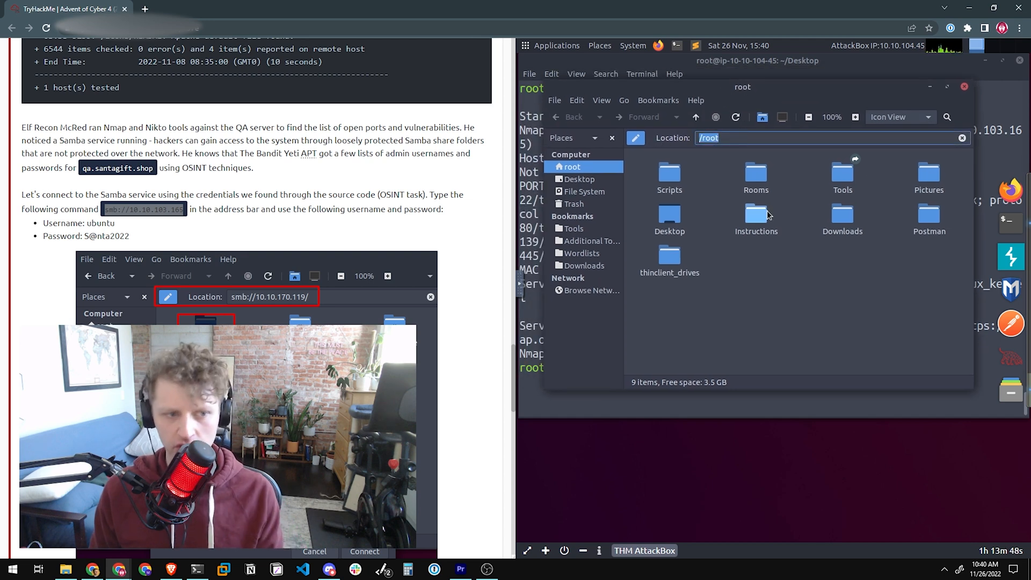
type("smb://10.10.103.165")
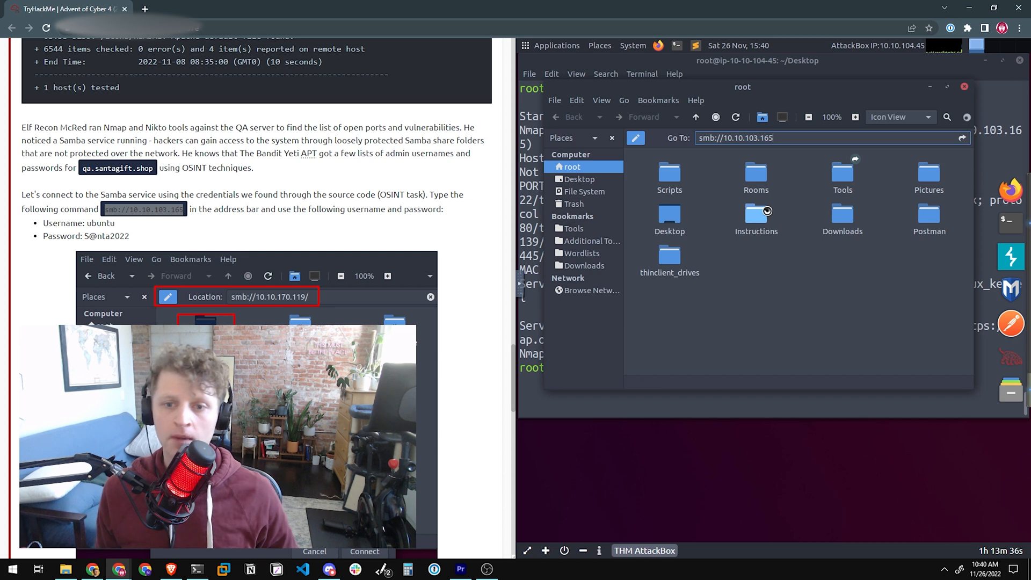
key("Return")
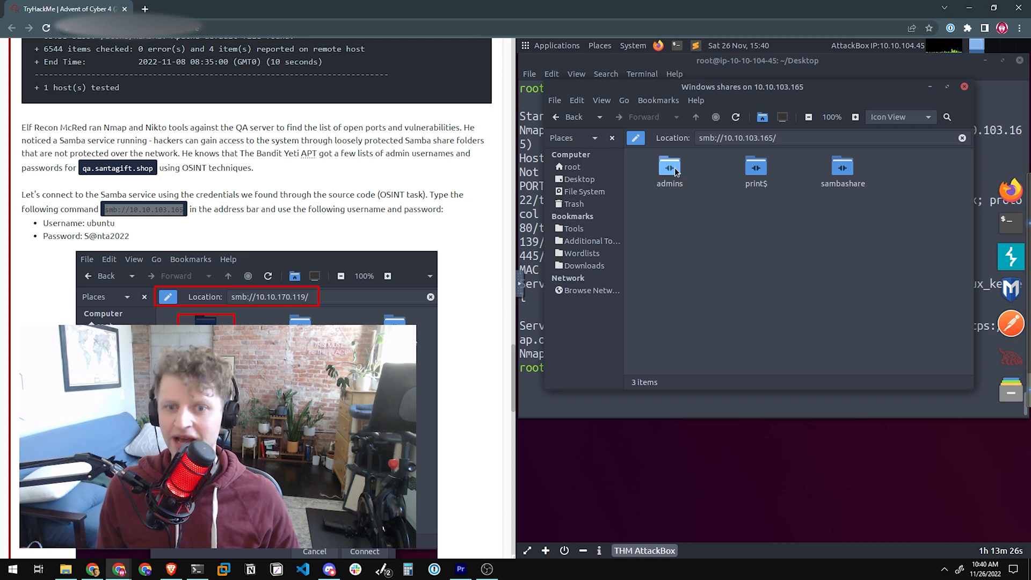
mouse_move(857, 172)
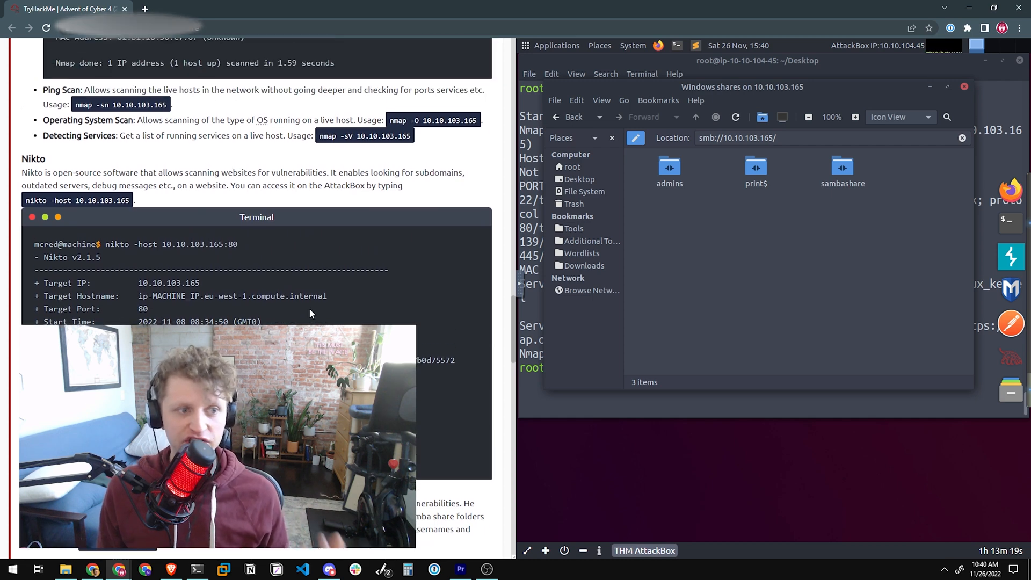
double_click(670, 167)
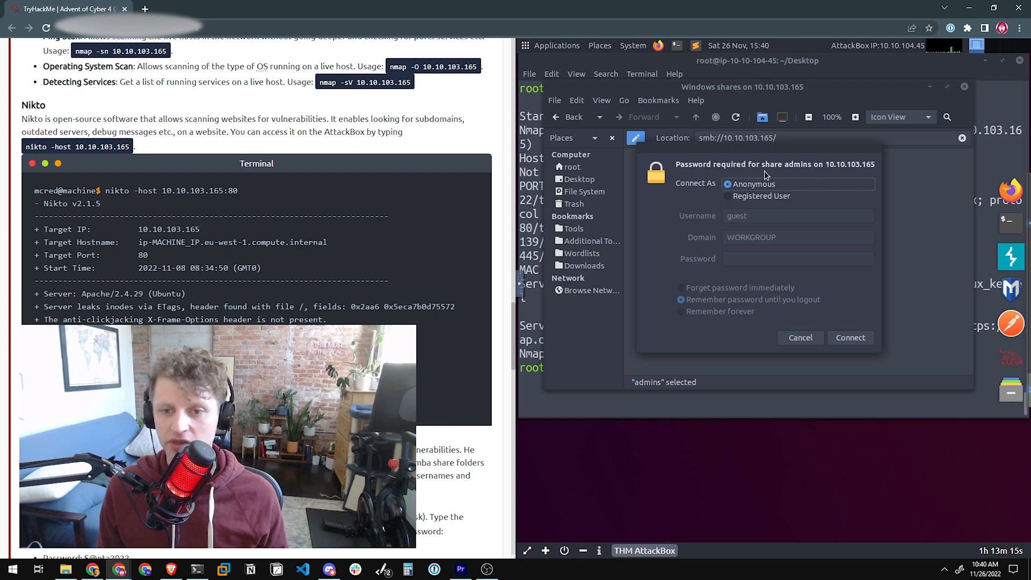
left_click(727, 196)
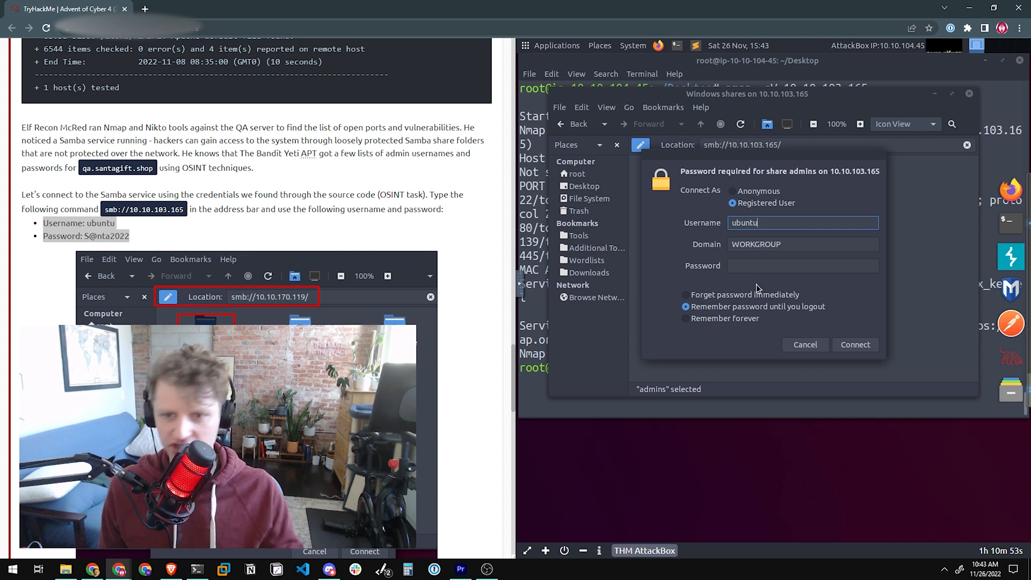
left_click(804, 266)
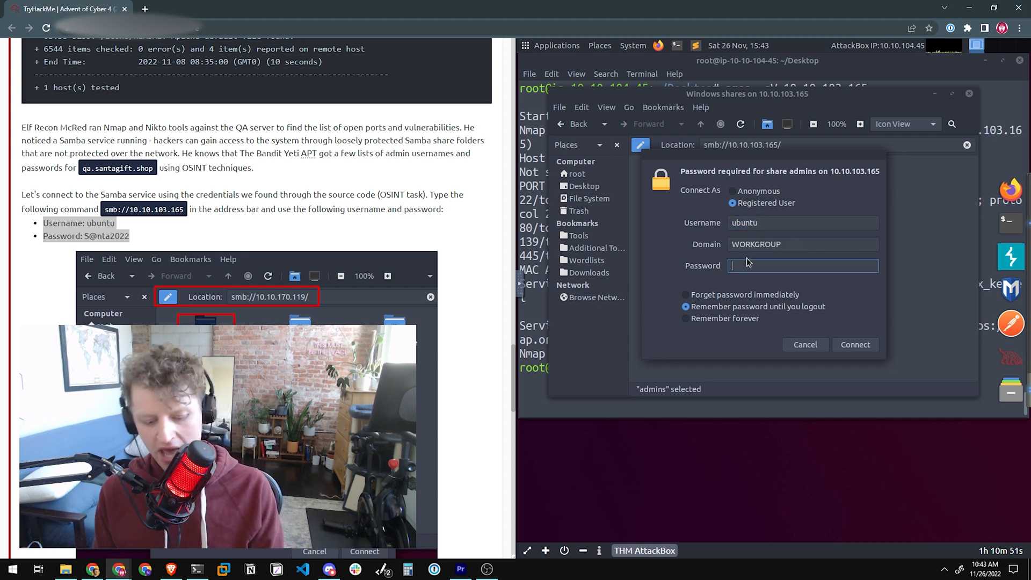
type("S@nta2022")
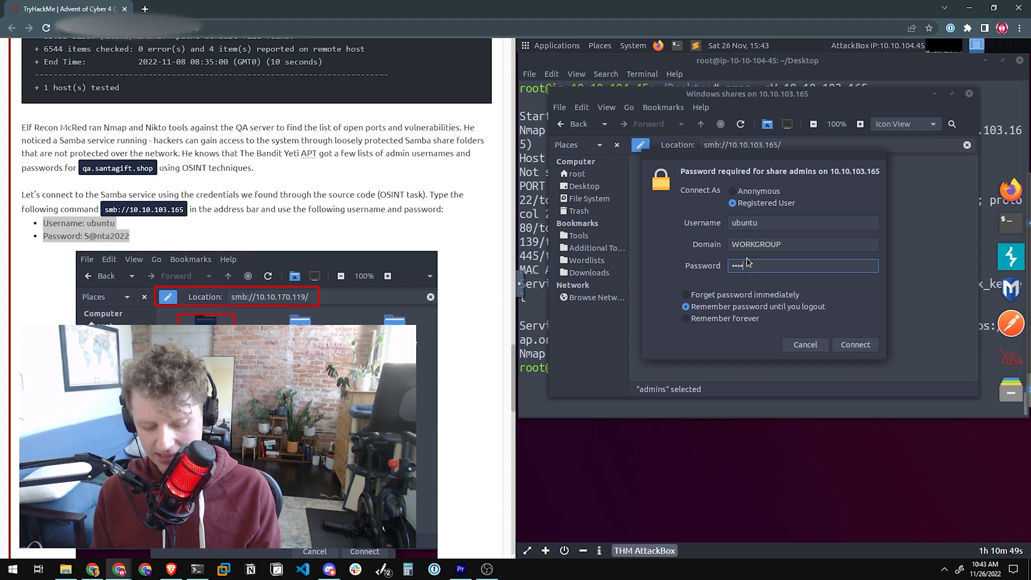
type("S@nta2022")
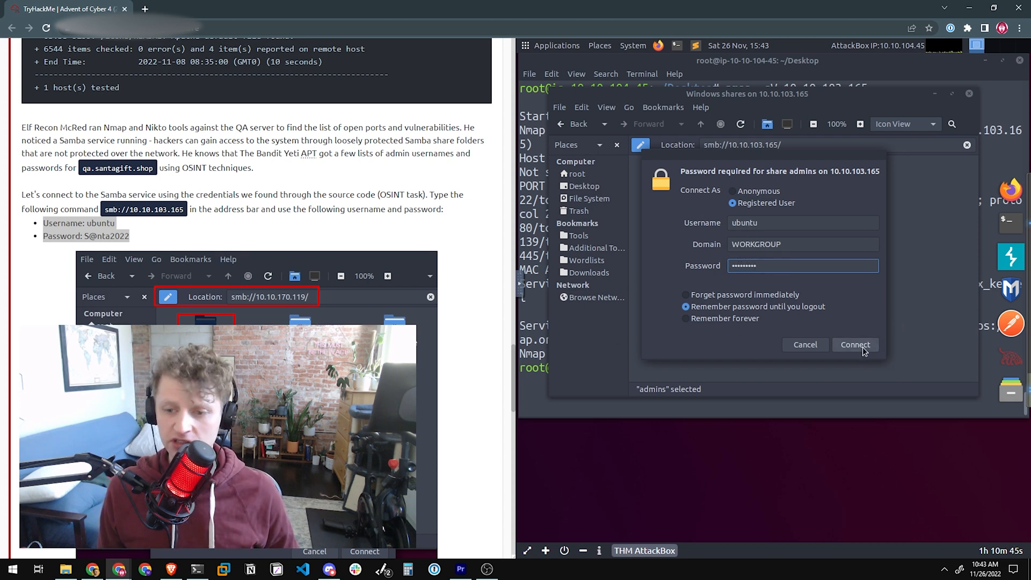
left_click(855, 344)
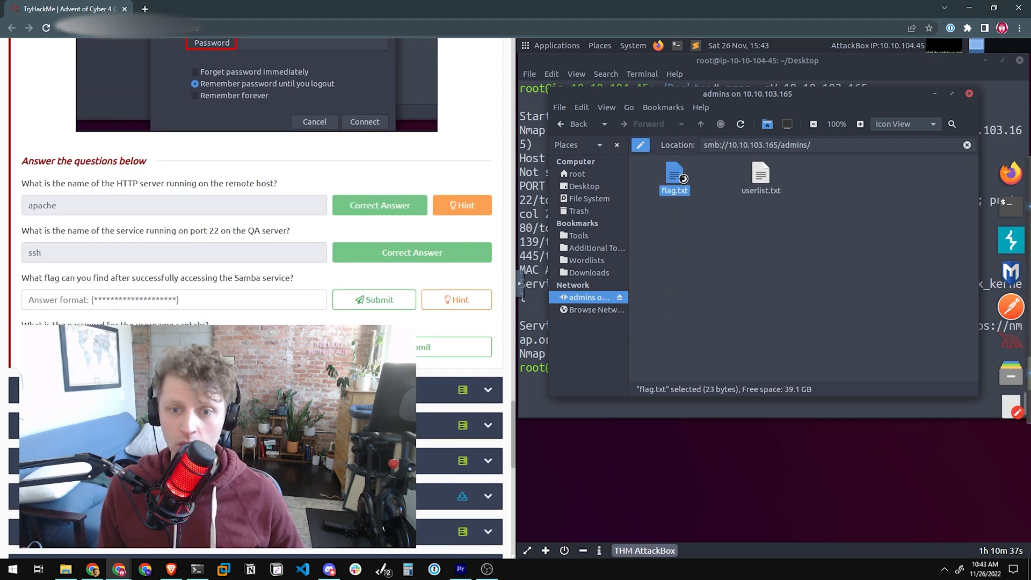
Step: Read flag.txt and userlist.txt from the admins share in the text editor
double_click(675, 176)
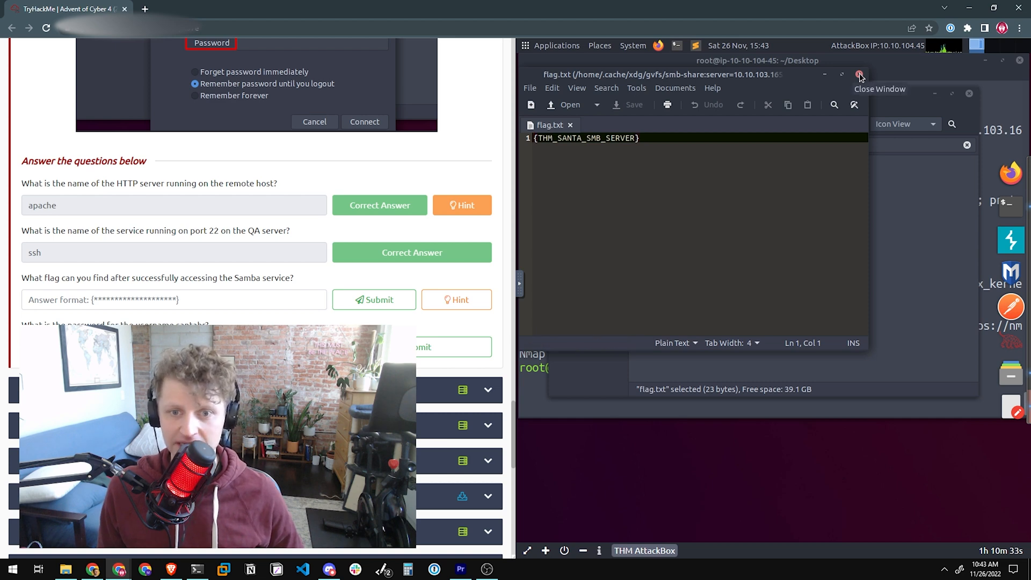
left_click(859, 74)
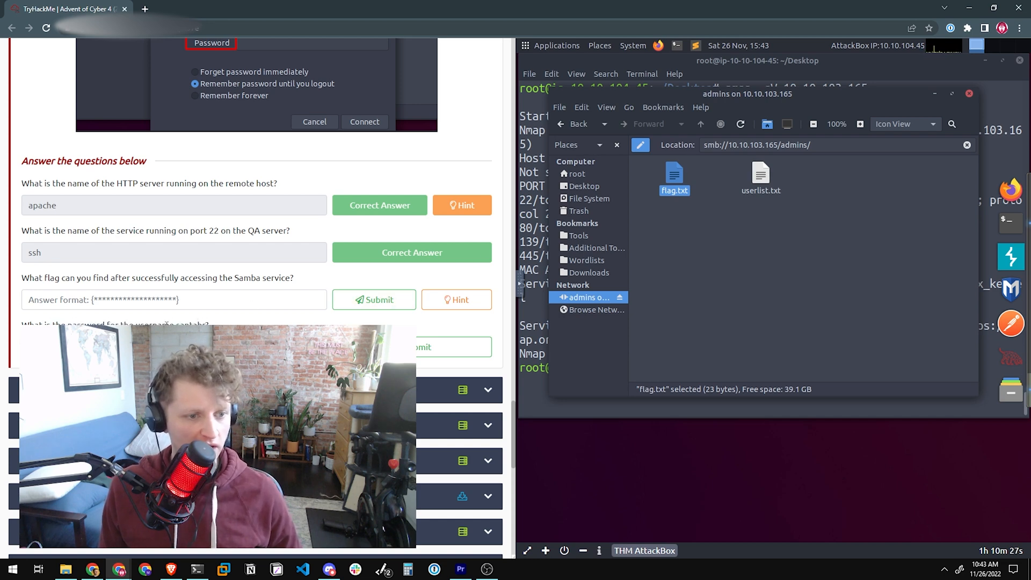
mouse_move(760, 192)
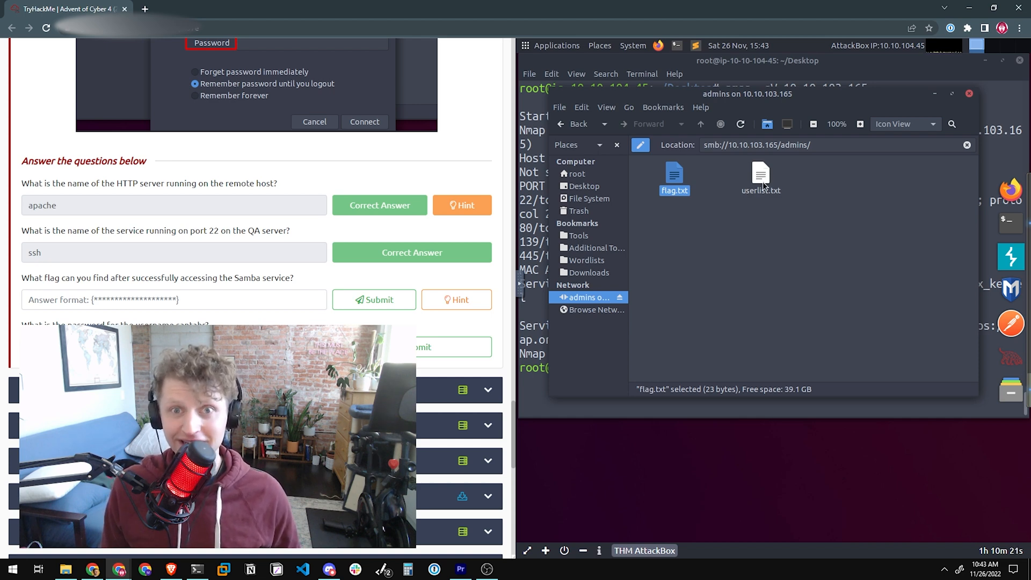
double_click(760, 174)
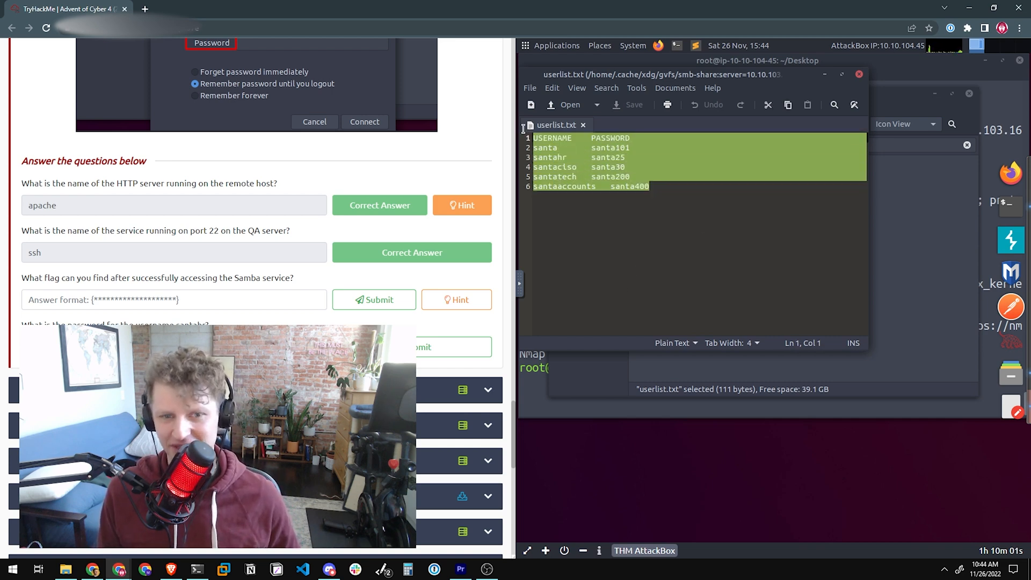
mouse_move(504, 150)
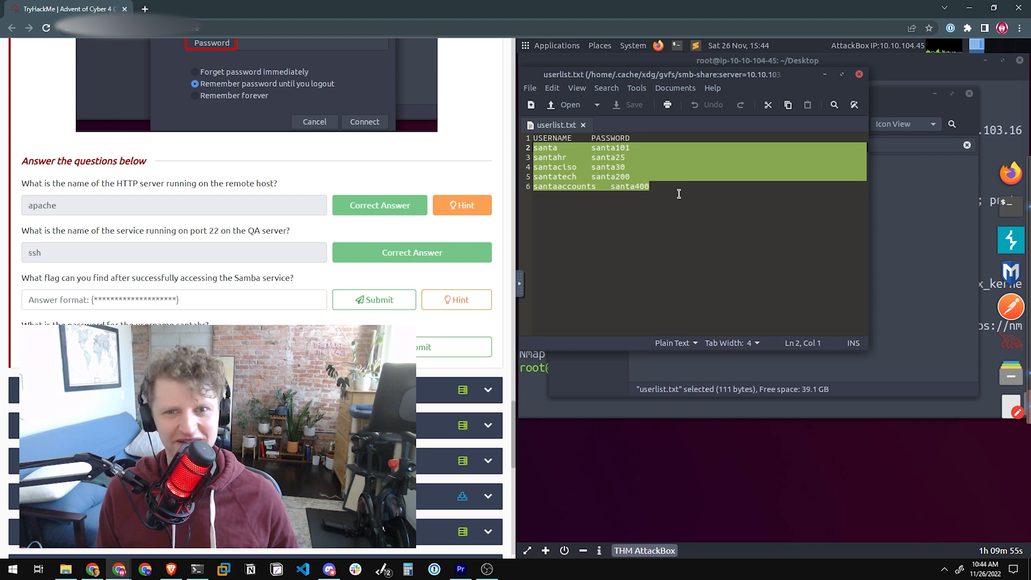
left_click(650, 187)
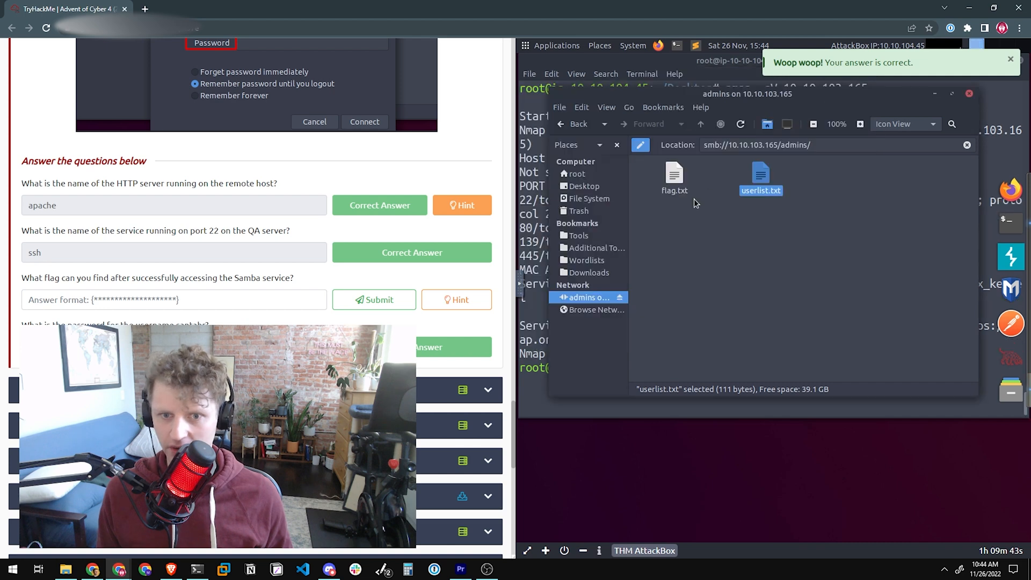
Step: Copy the flag from flag.txt into the Samba flag answer and submit it
double_click(675, 173)
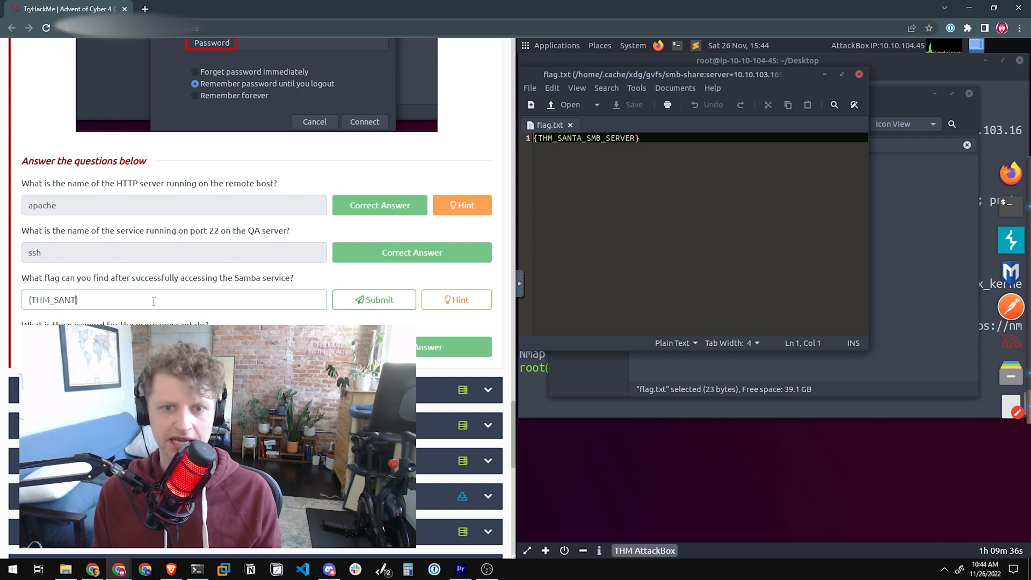
left_click(374, 300)
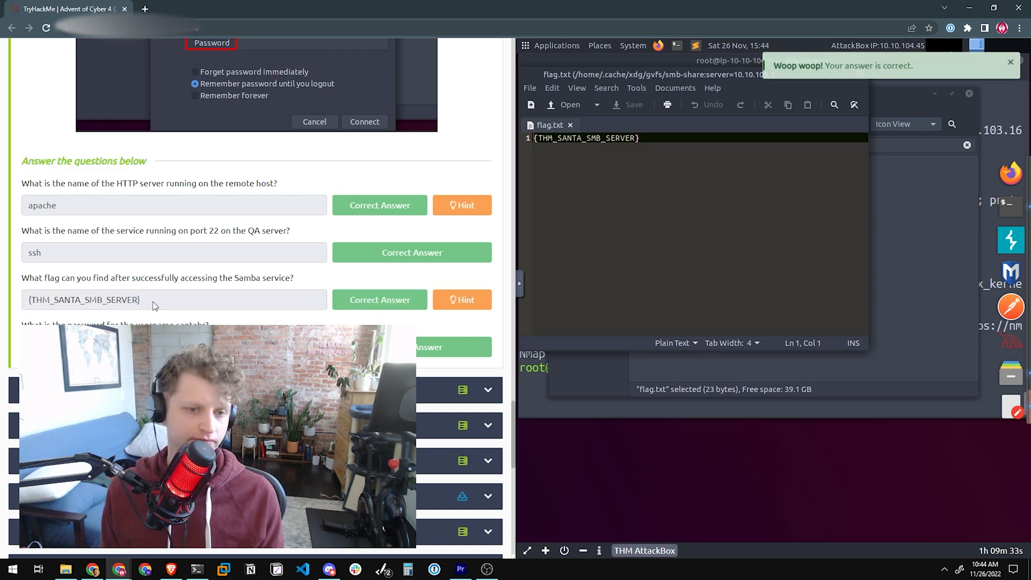